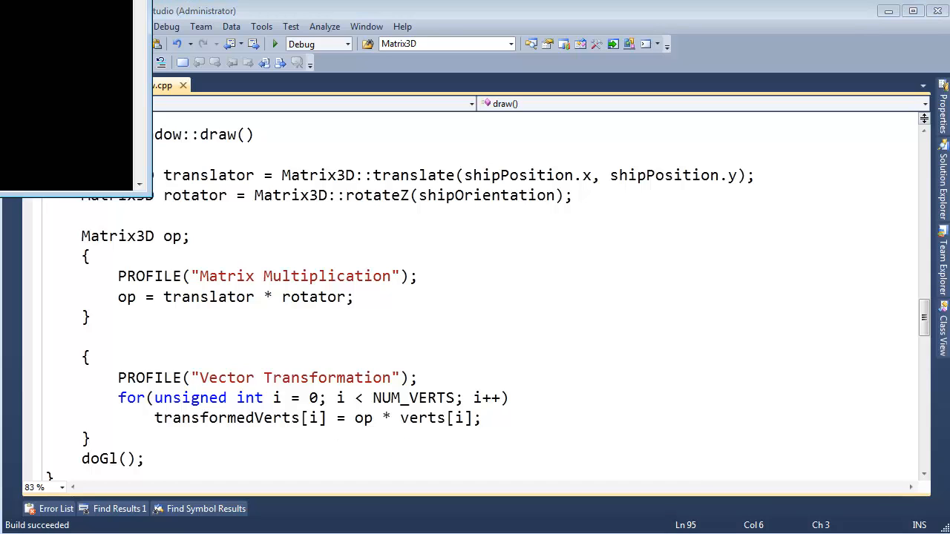
# Highlight the Matrix3D translator type, the PROFILE macro and the translator * rotator product.
pyautogui.click(275, 43)
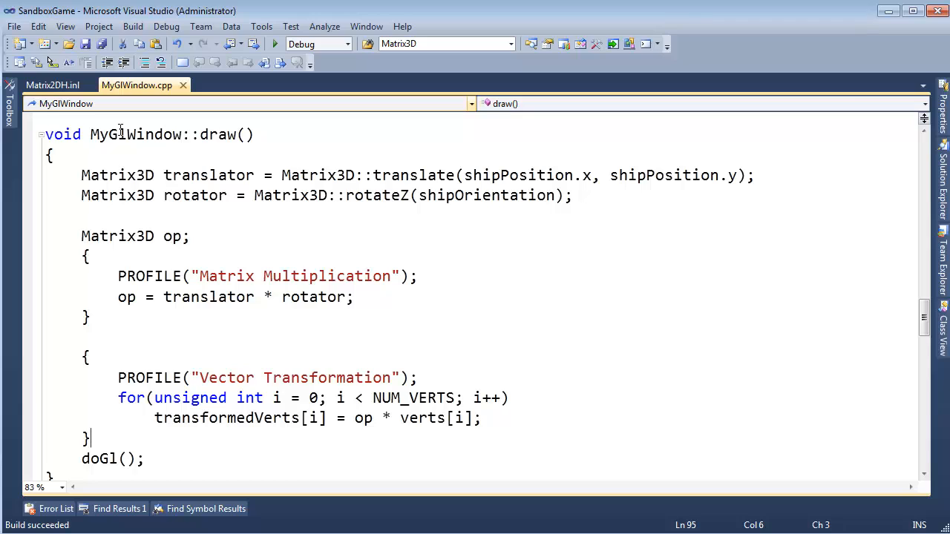
pyautogui.doubleClick(118, 175)
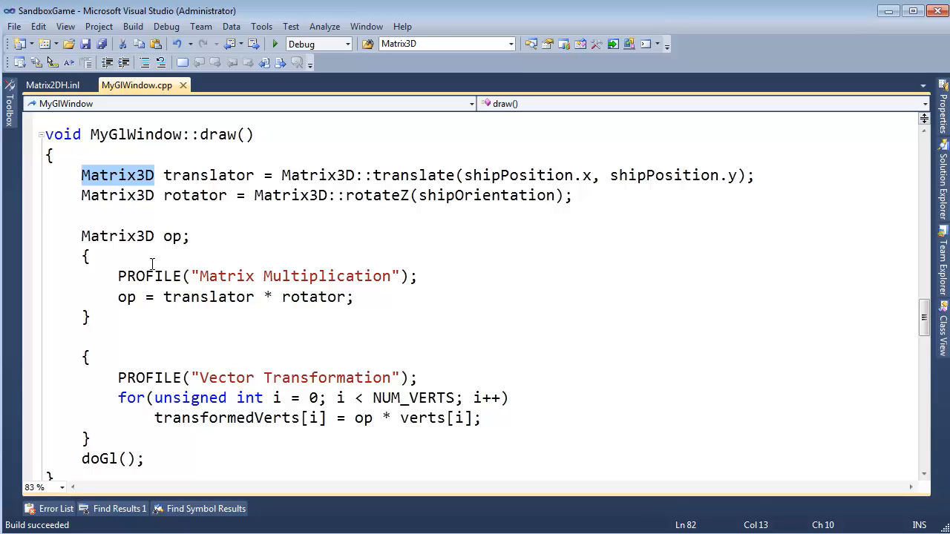
pyautogui.click(147, 276)
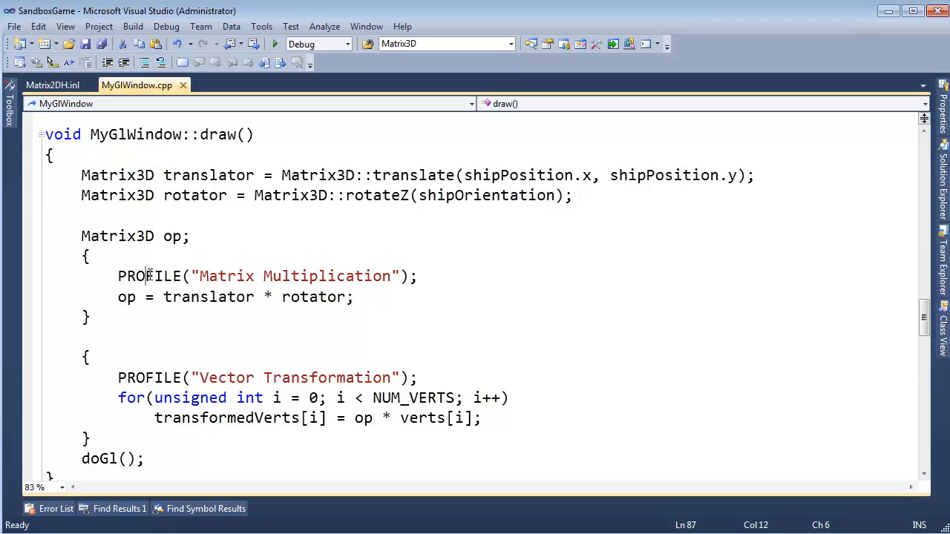
pyautogui.doubleClick(149, 277)
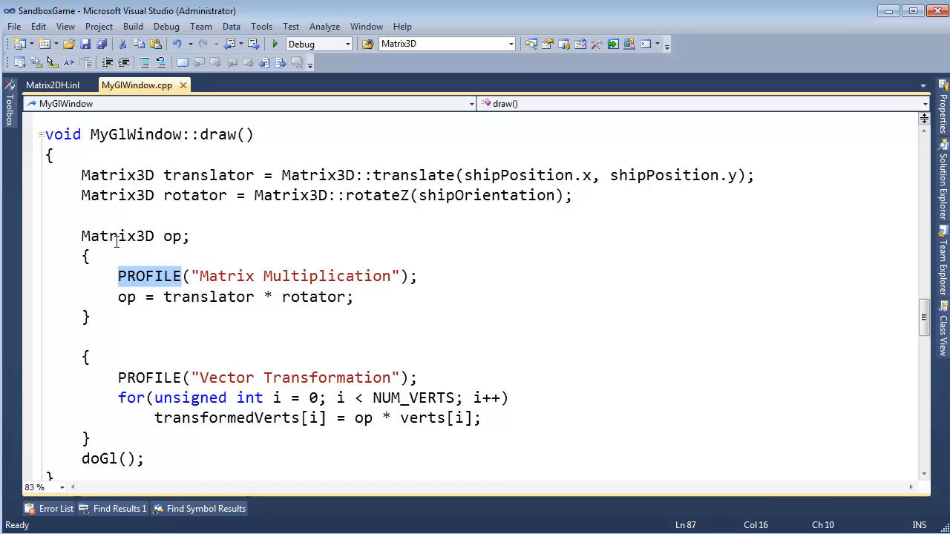
pyautogui.doubleClick(116, 236)
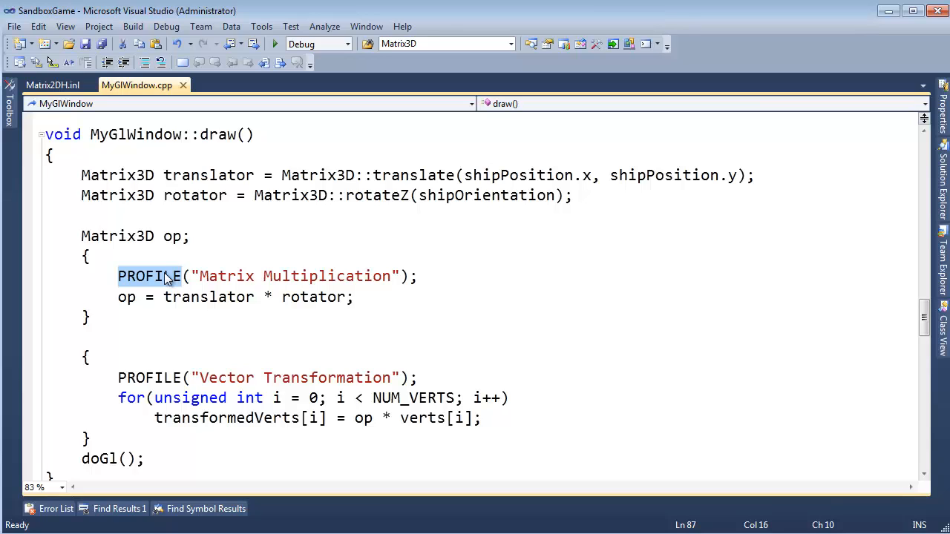
pyautogui.doubleClick(117, 236)
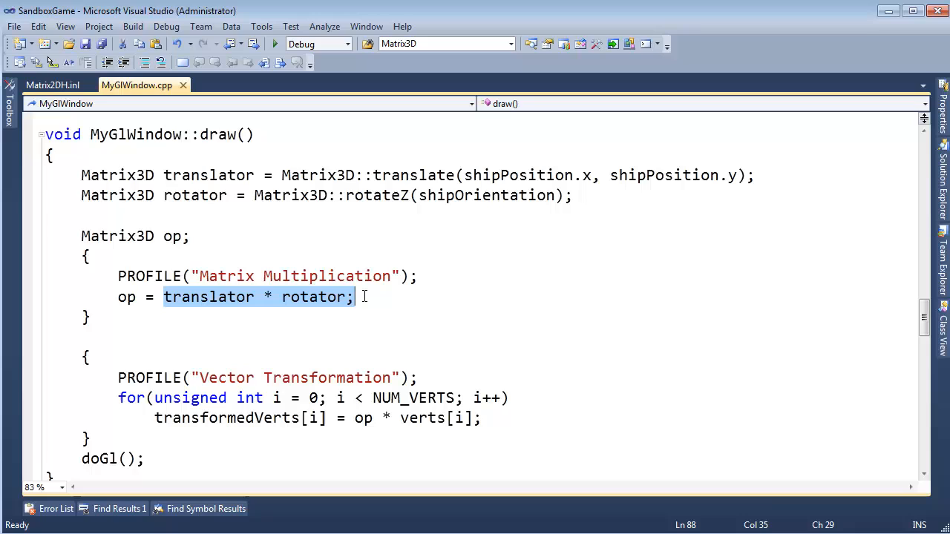
pyautogui.moveTo(157, 218)
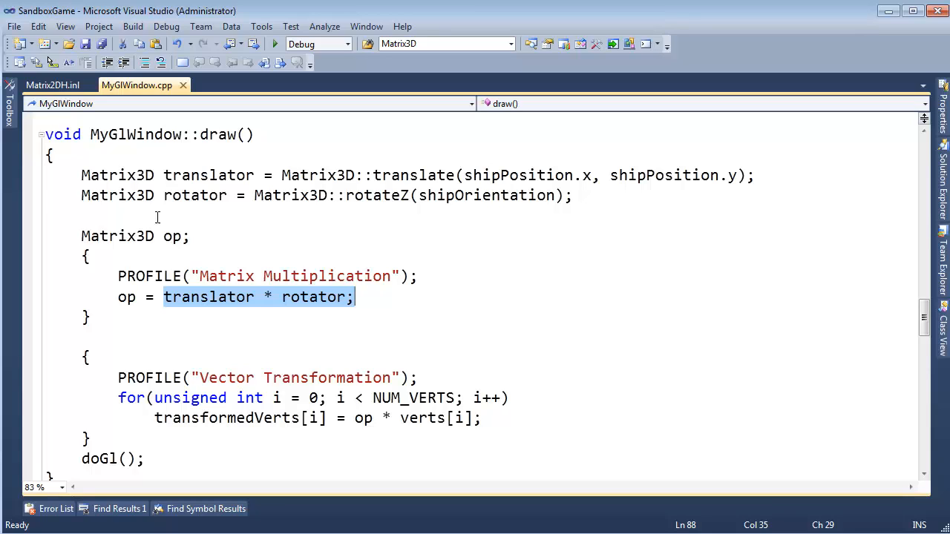
pyautogui.doubleClick(117, 236)
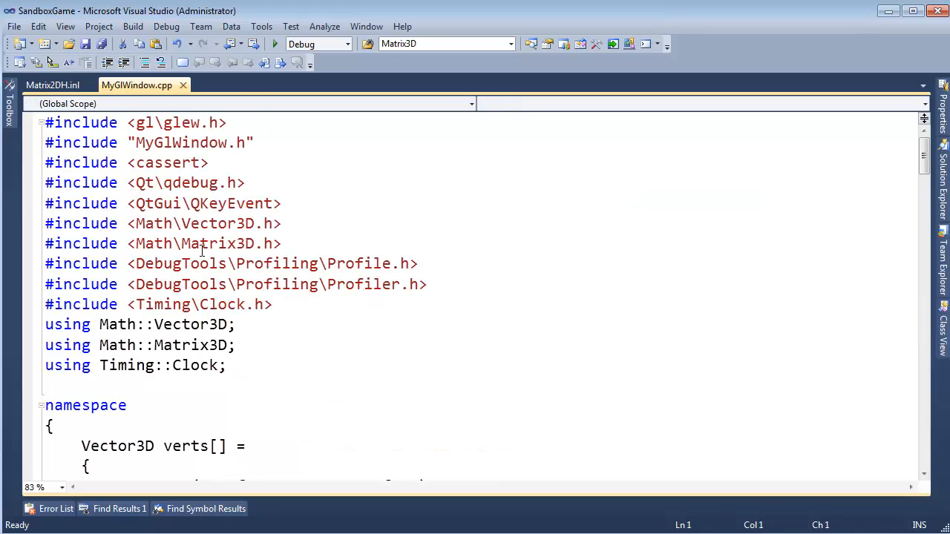
# Change the Matrix3D header include to Matrix2DH, then set up find-and-replace for Matrix3D.
pyautogui.doubleClick(215, 244)
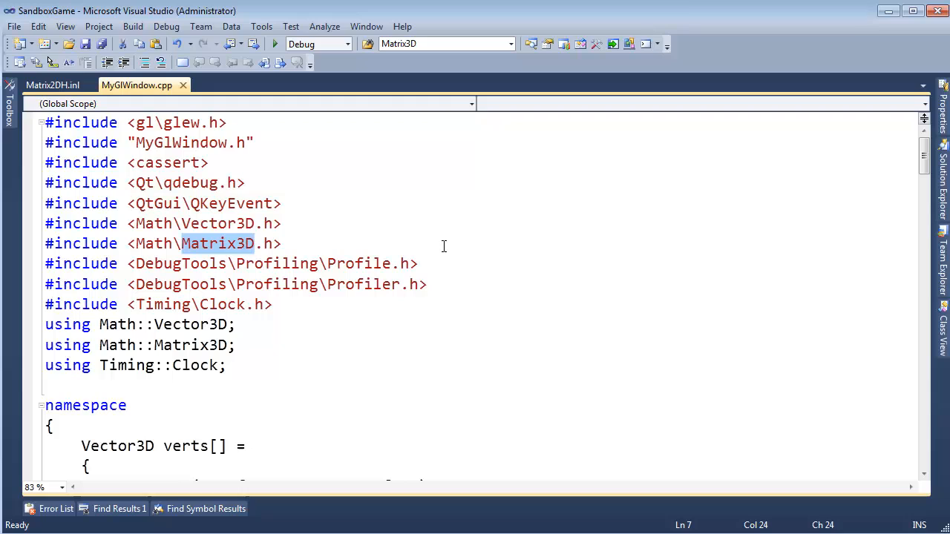
pyautogui.write('matri')
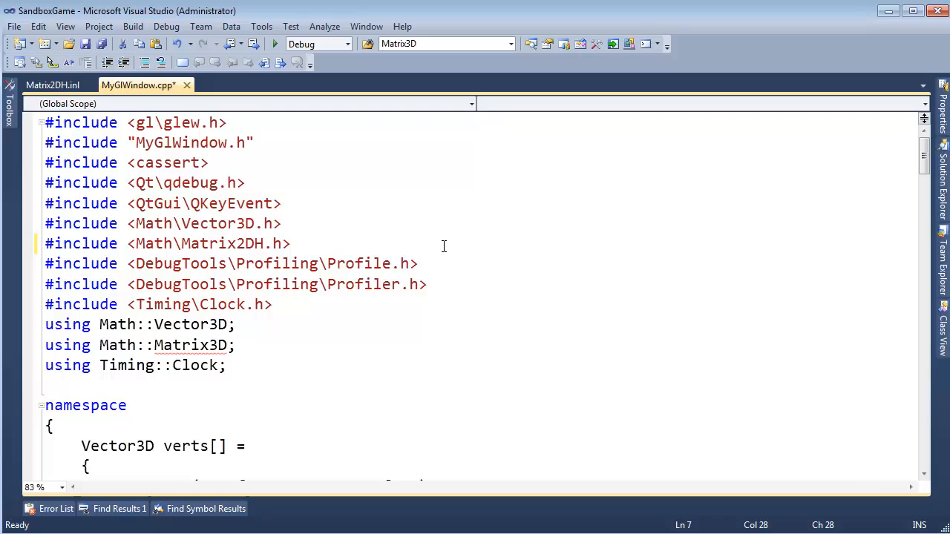
pyautogui.scroll(-3)
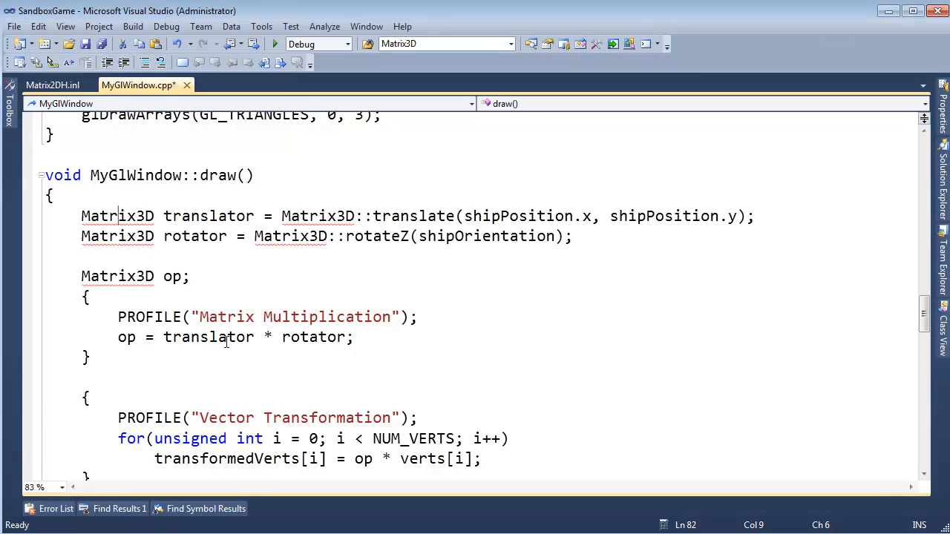
pyautogui.press('ctrl+h')
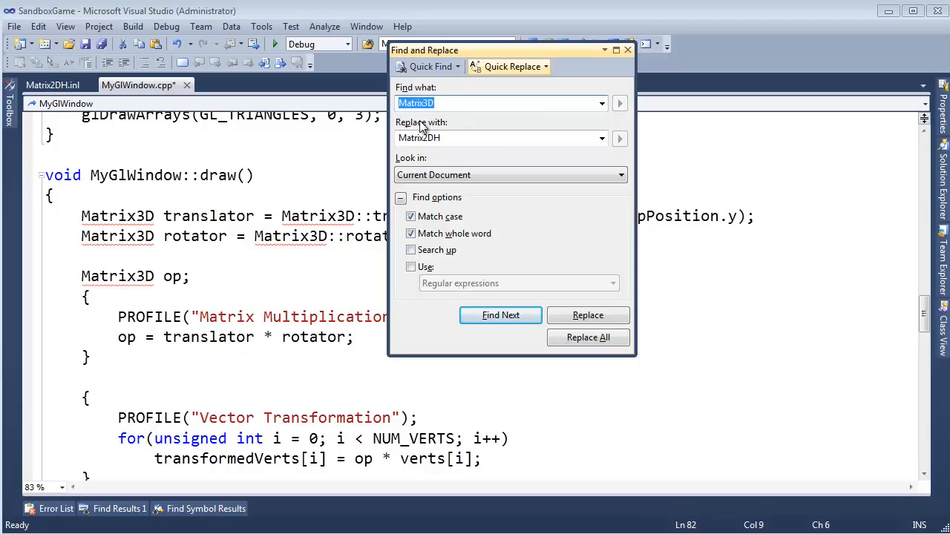
# Replace all six Matrix3D occurrences with Matrix2DH in MyGlWindow.cpp and build the project.
pyautogui.click(498, 103)
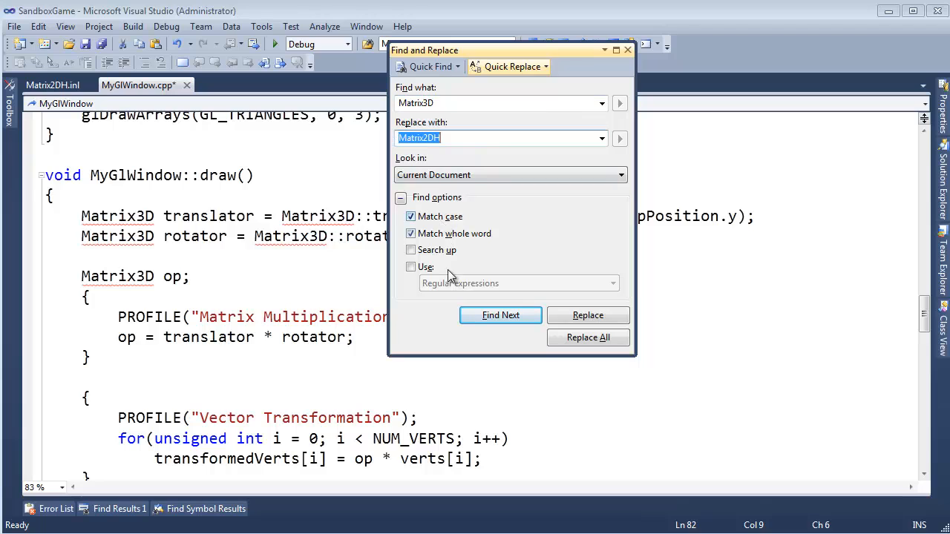
pyautogui.click(587, 337)
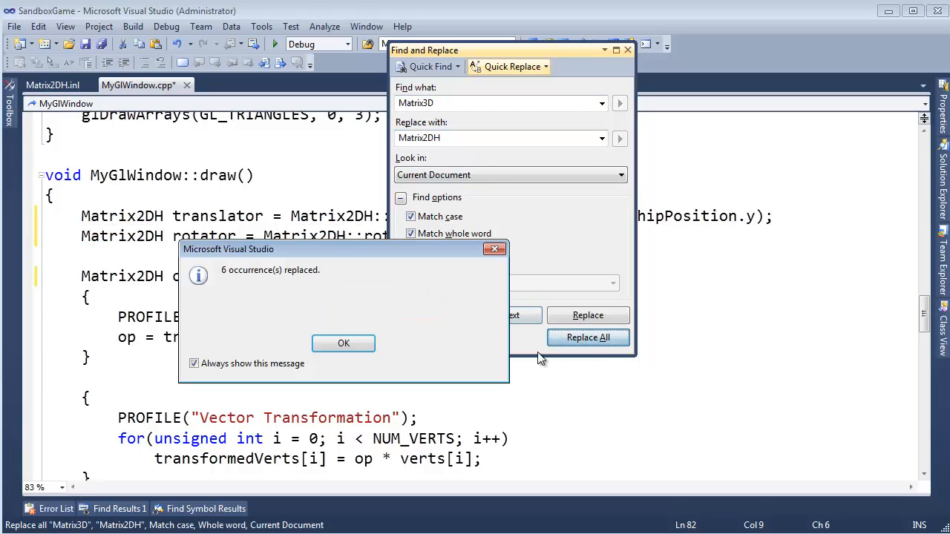
pyautogui.click(343, 343)
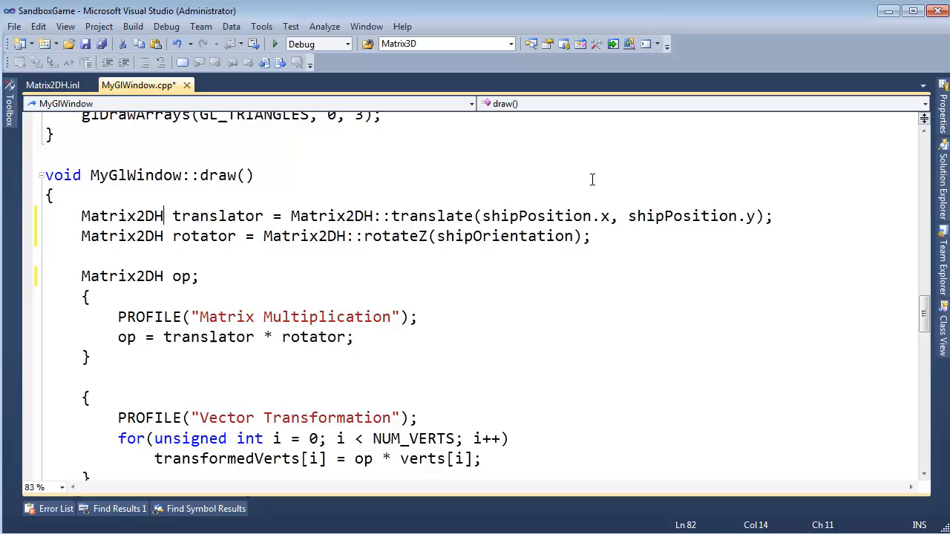
pyautogui.click(575, 236)
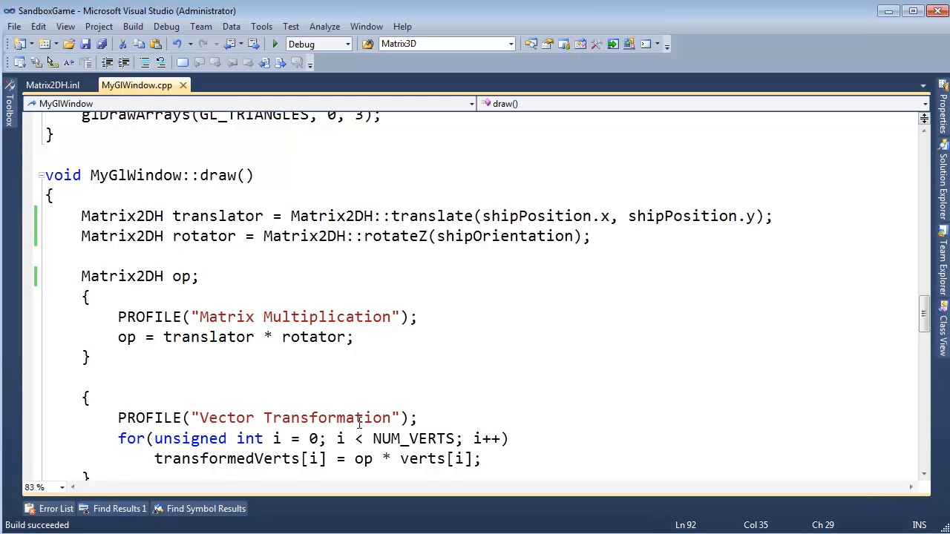
# Show Matrix2DH.inl at its operator* multiplication function.
pyautogui.click(275, 43)
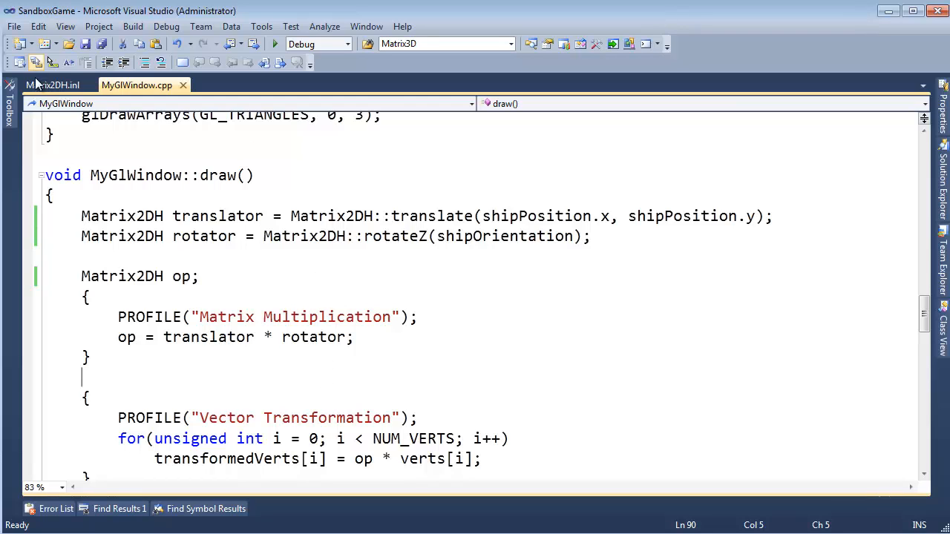
pyautogui.click(52, 84)
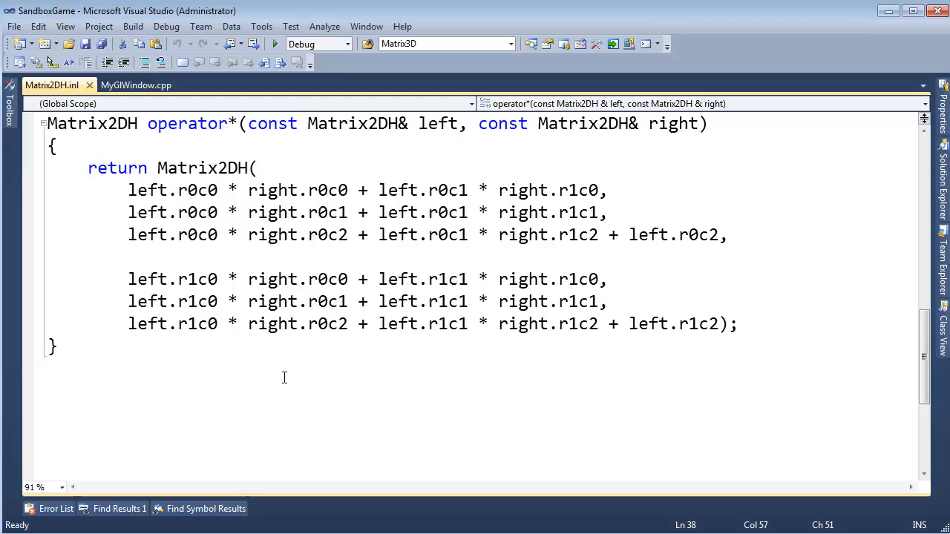
pyautogui.click(609, 279)
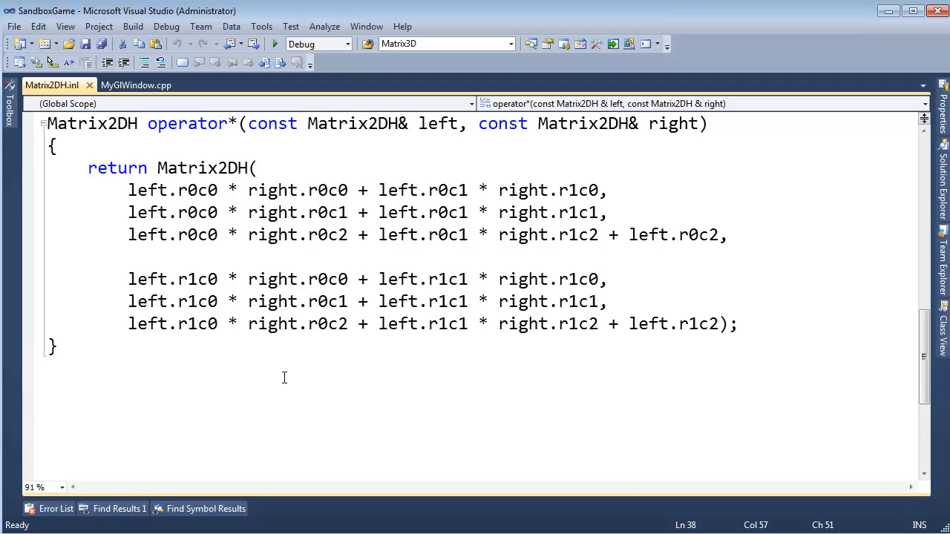
pyautogui.click(607, 279)
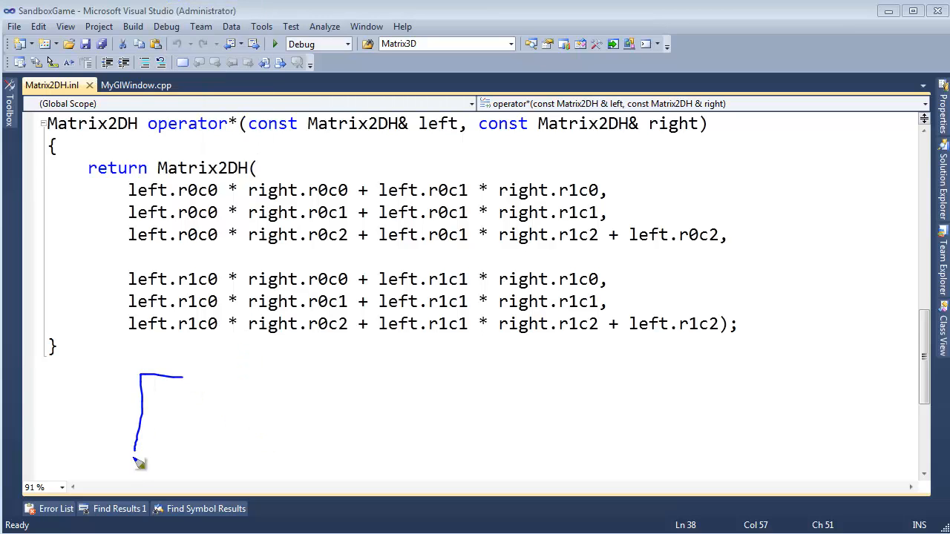
# Sketch two bracketed matrices below operator*, filling the first with a, b, c, d.
pyautogui.moveTo(236, 380); pyautogui.dragTo(281, 381)
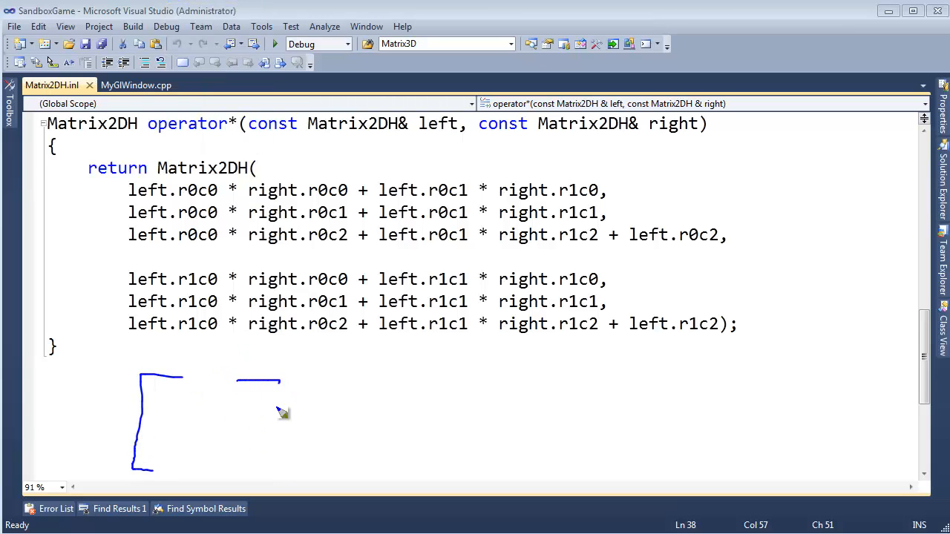
pyautogui.moveTo(281, 381); pyautogui.dragTo(246, 473)
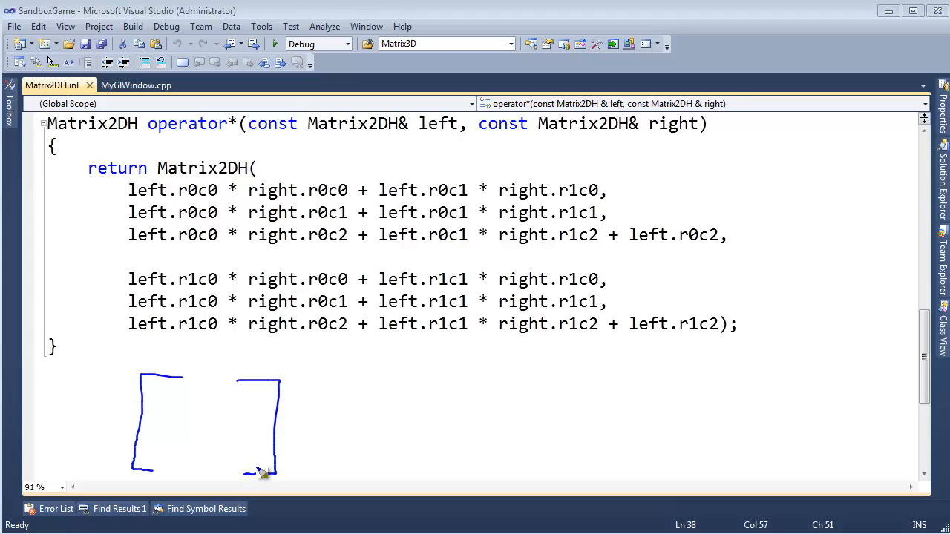
pyautogui.moveTo(360, 435)
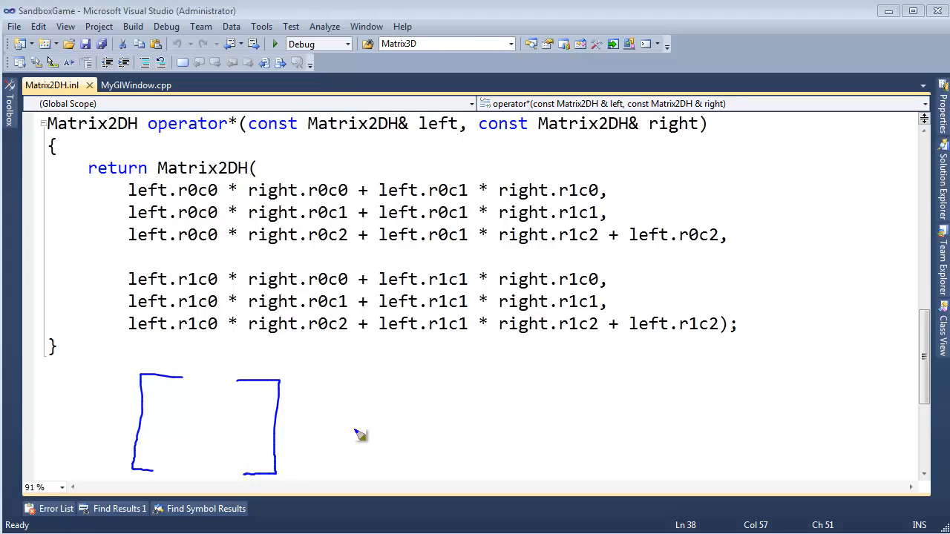
pyautogui.moveTo(333, 382); pyautogui.dragTo(315, 457)
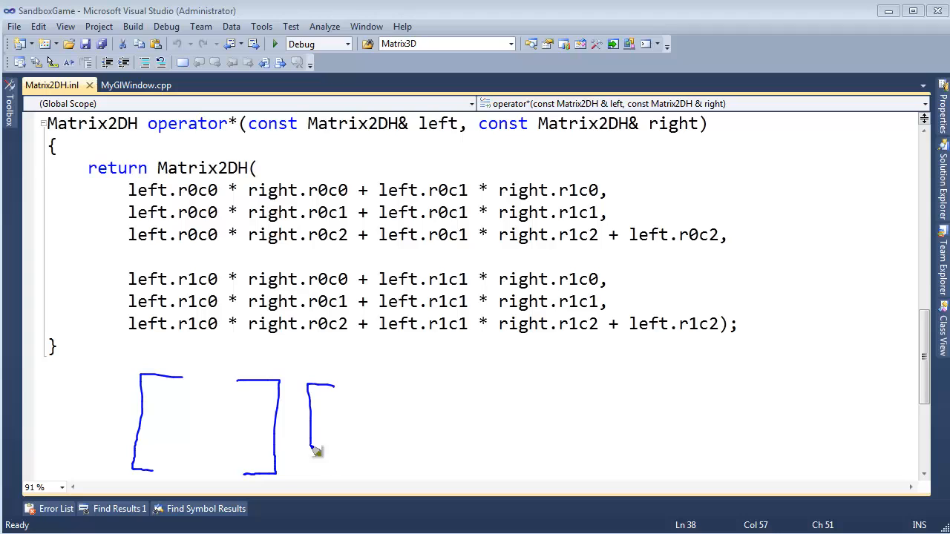
pyautogui.moveTo(319, 382); pyautogui.dragTo(394, 475)
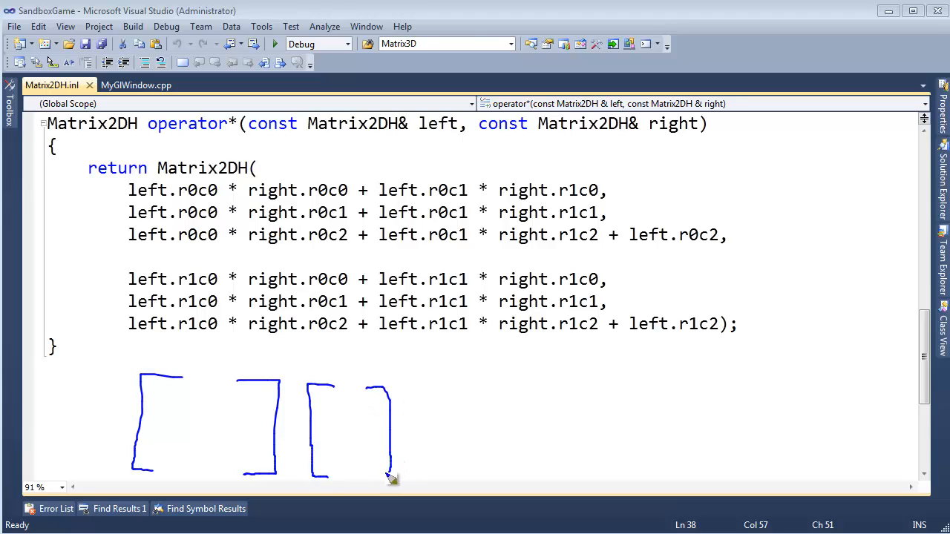
pyautogui.moveTo(375, 478)
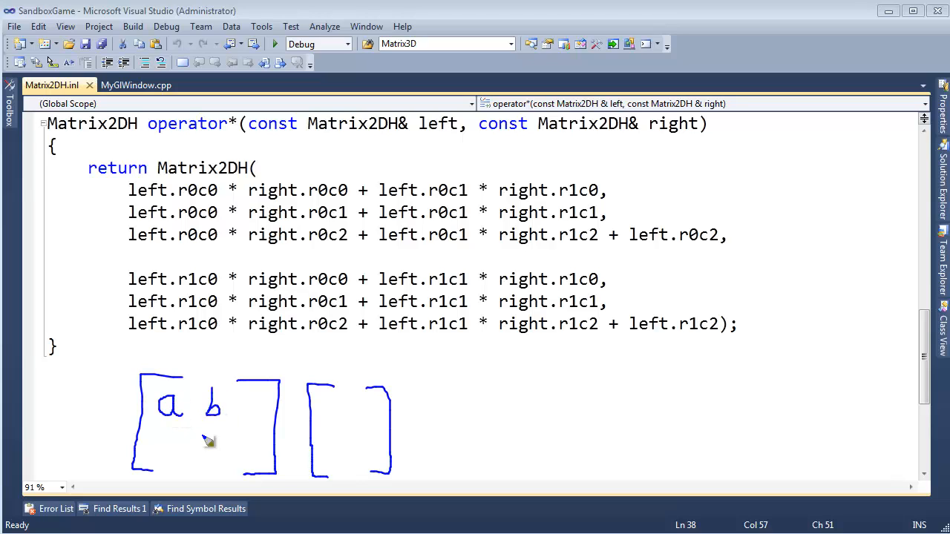
pyautogui.moveTo(159, 446); pyautogui.dragTo(222, 453)
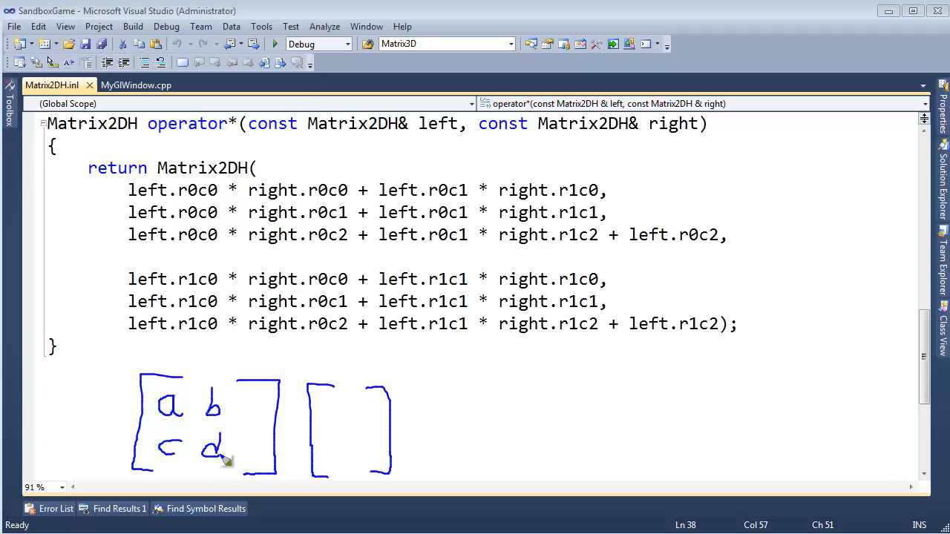
pyautogui.moveTo(238, 442)
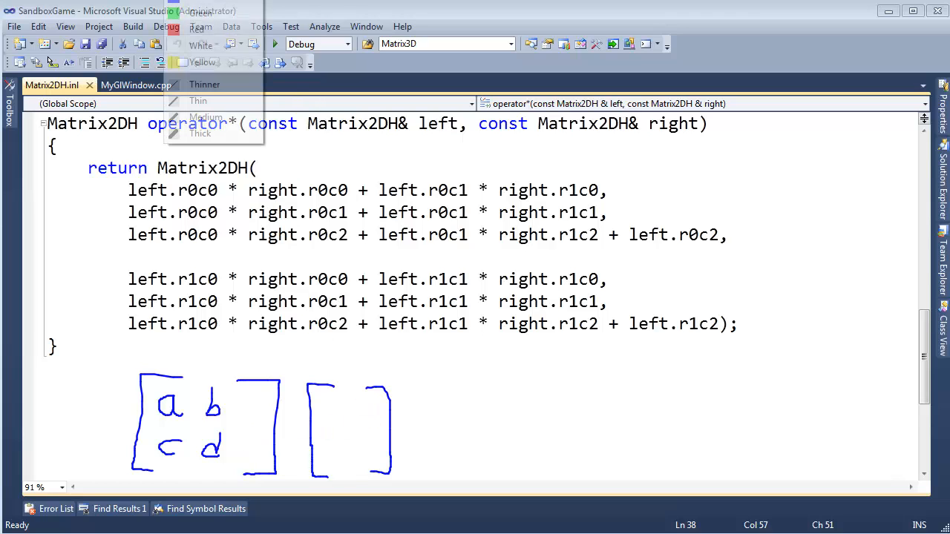
# In red ink, outline the a/c and b/d columns and circle the vector's i and j.
pyautogui.click(256, 423)
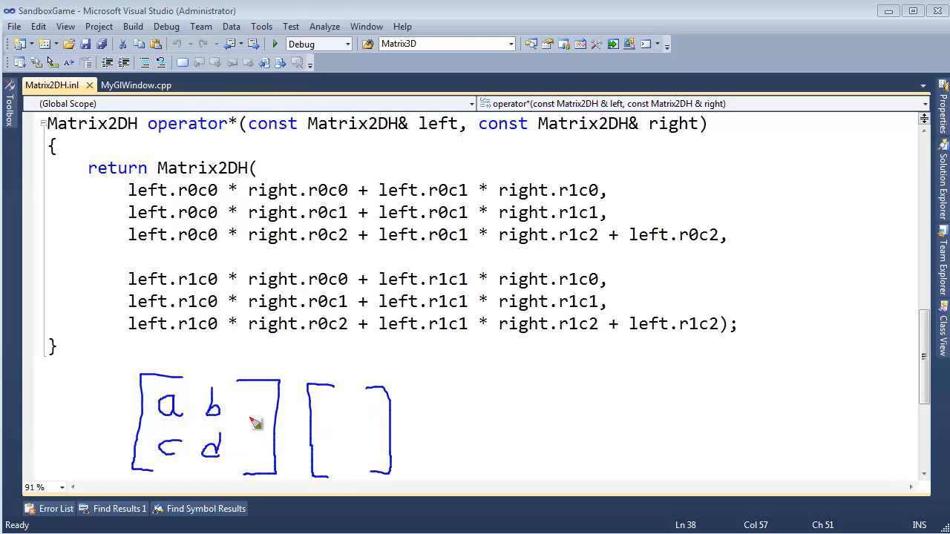
pyautogui.moveTo(347, 398); pyautogui.dragTo(348, 427)
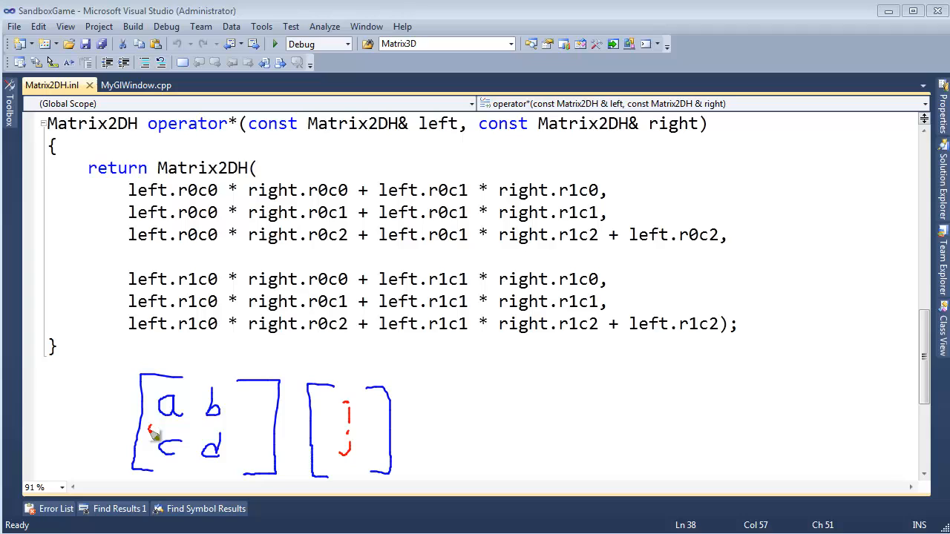
pyautogui.moveTo(152, 435); pyautogui.dragTo(156, 383)
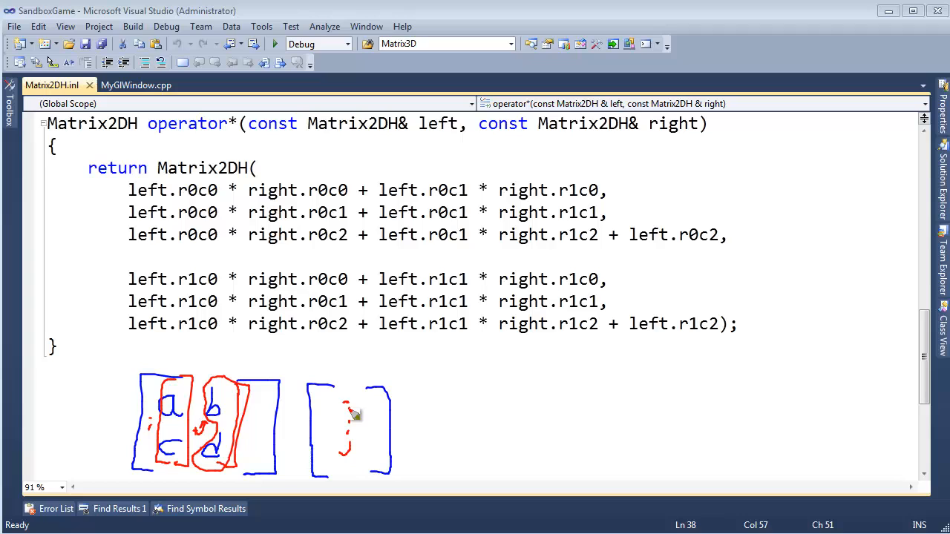
pyautogui.moveTo(354, 420)
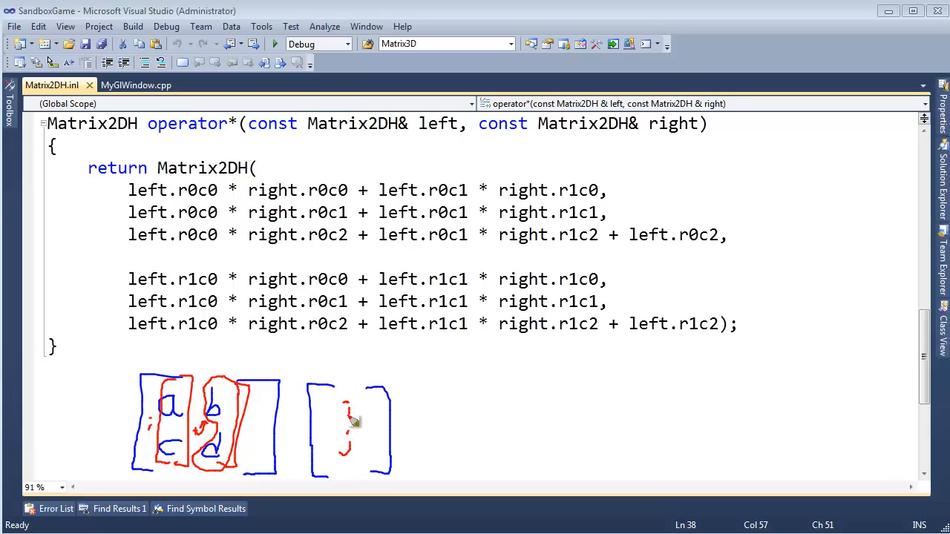
pyautogui.moveTo(338, 405); pyautogui.dragTo(357, 430)
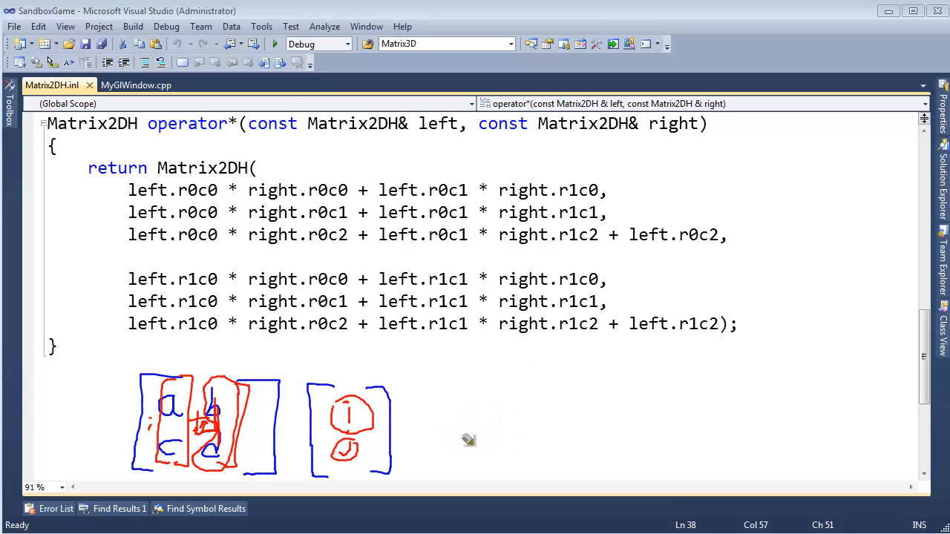
pyautogui.moveTo(473, 420)
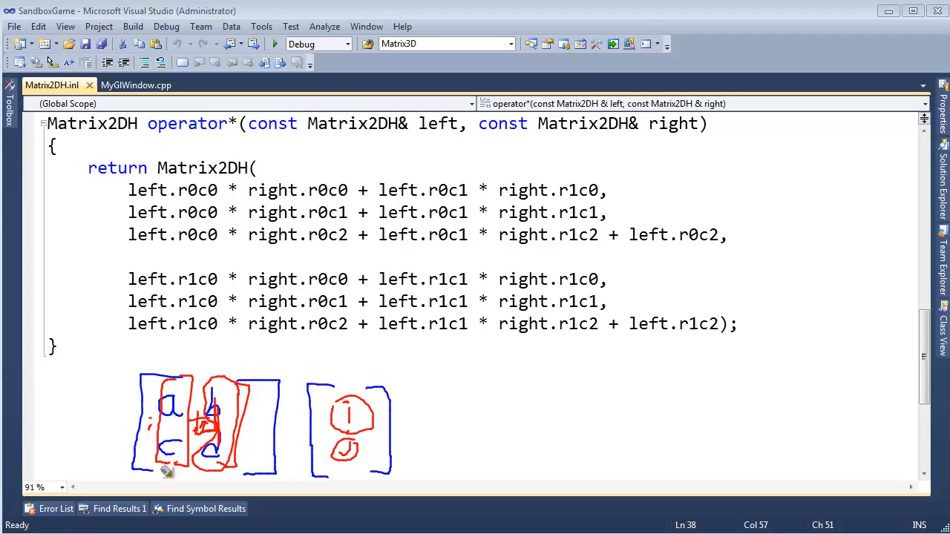
pyautogui.moveTo(377, 377)
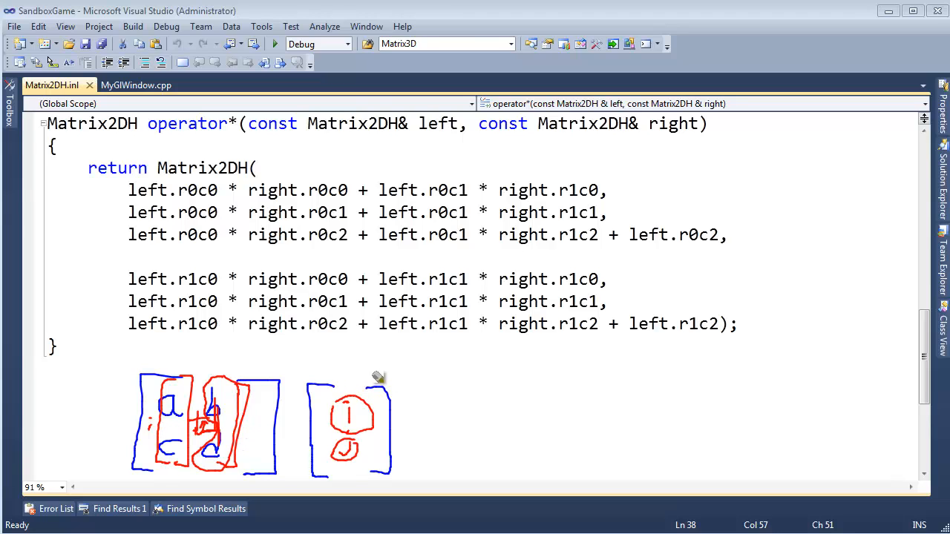
pyautogui.moveTo(386, 375)
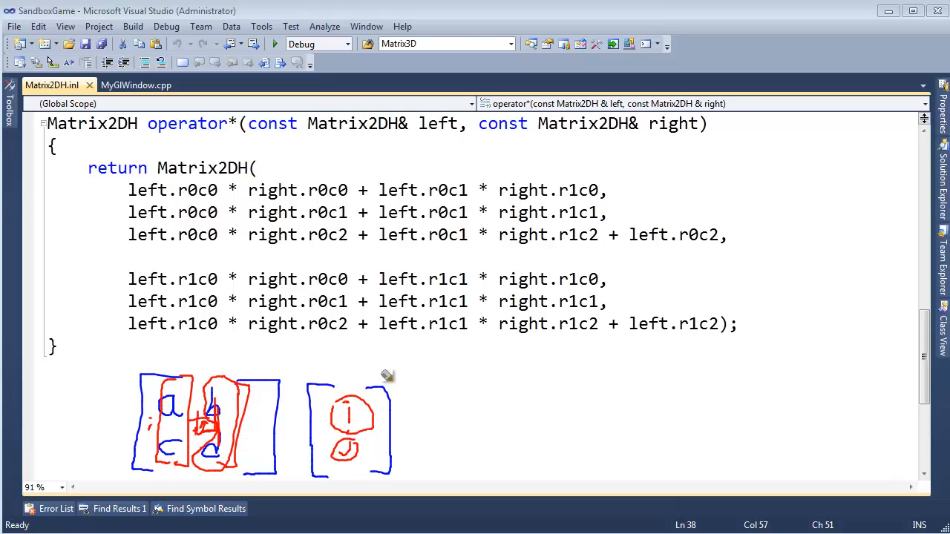
pyautogui.moveTo(275, 215)
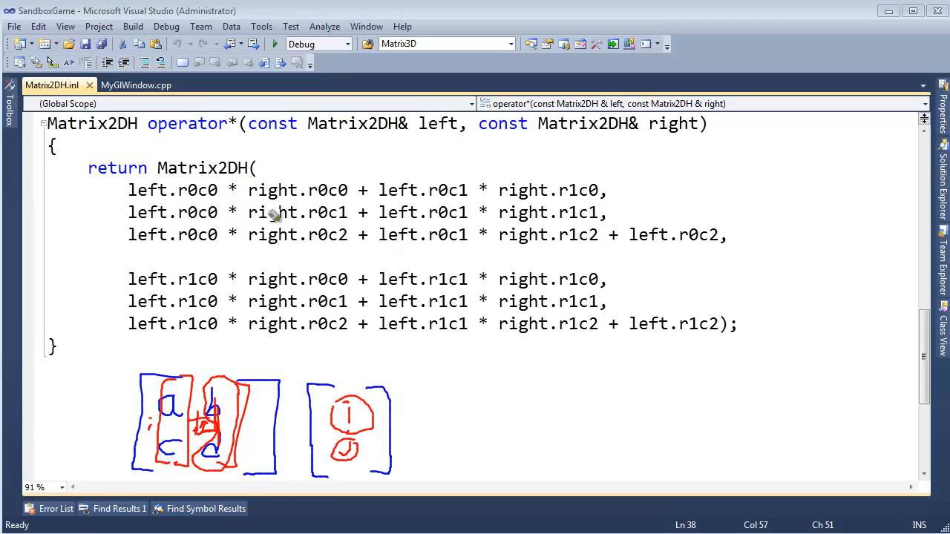
pyautogui.moveTo(170, 174)
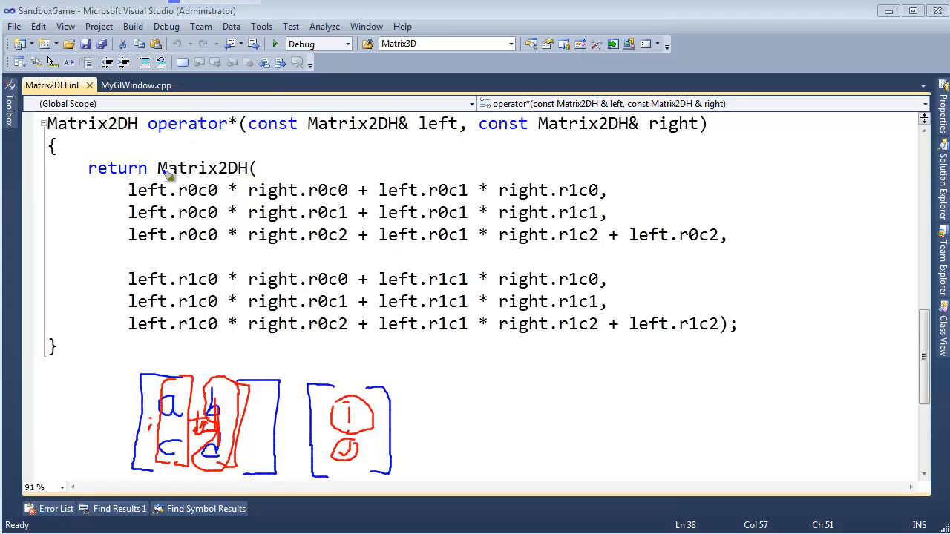
# Circle the operator* product block and the left.r0c2 translation term separately in blue.
pyautogui.moveTo(115, 178); pyautogui.dragTo(427, 360)
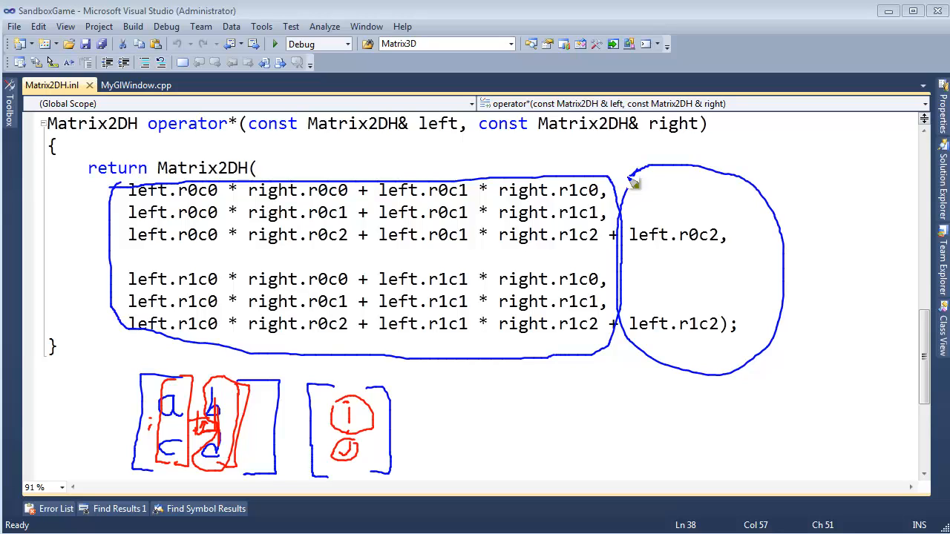
pyautogui.moveTo(634, 223)
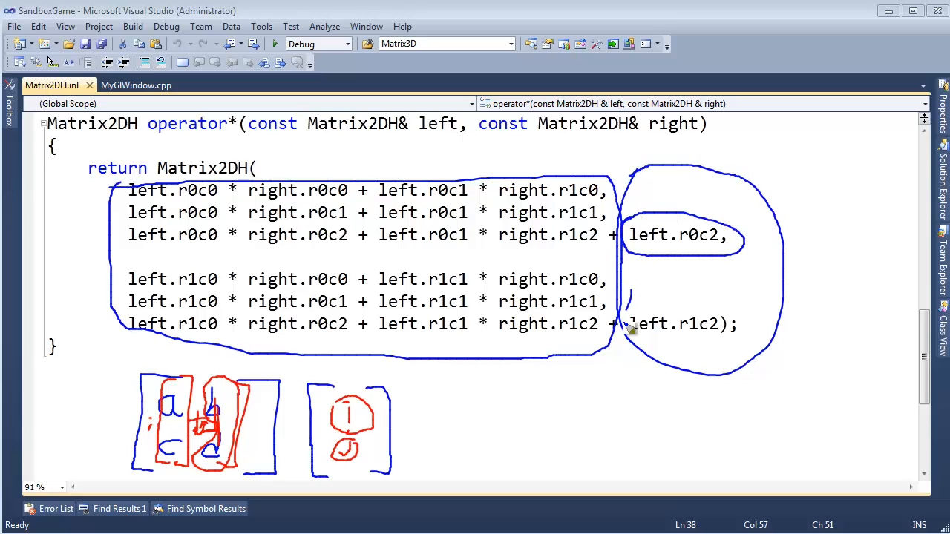
pyautogui.moveTo(627, 300); pyautogui.dragTo(749, 323)
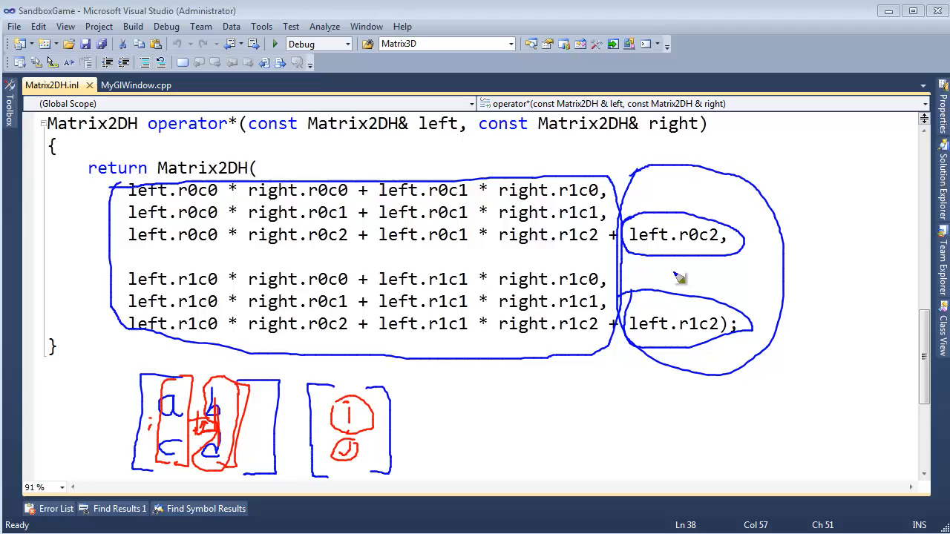
pyautogui.moveTo(554, 455)
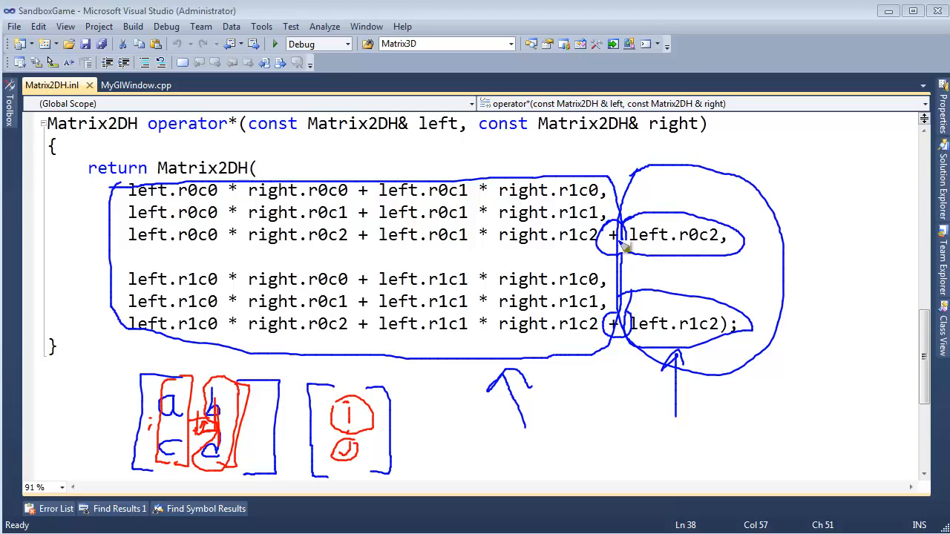
pyautogui.moveTo(684, 310)
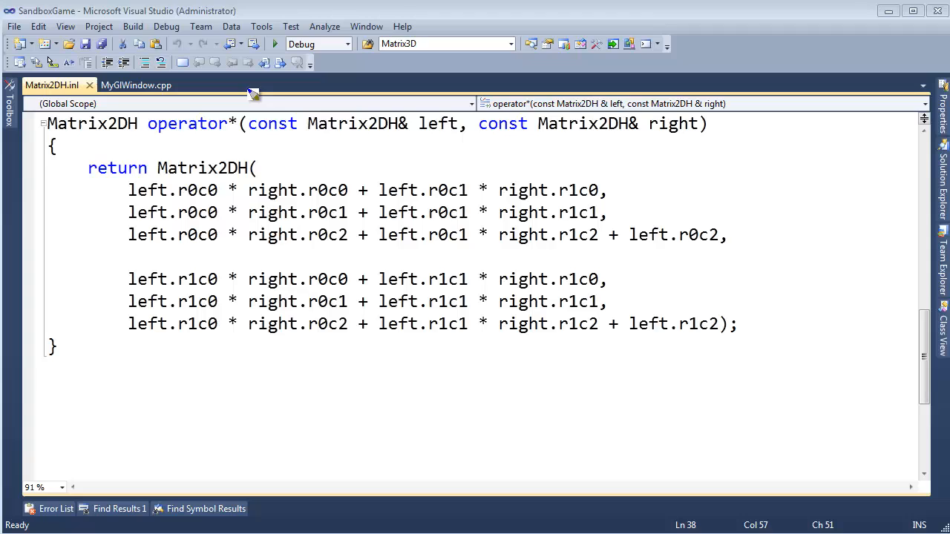
# Bring up the project file list and scroll to the Math files.
pyautogui.click(426, 190)
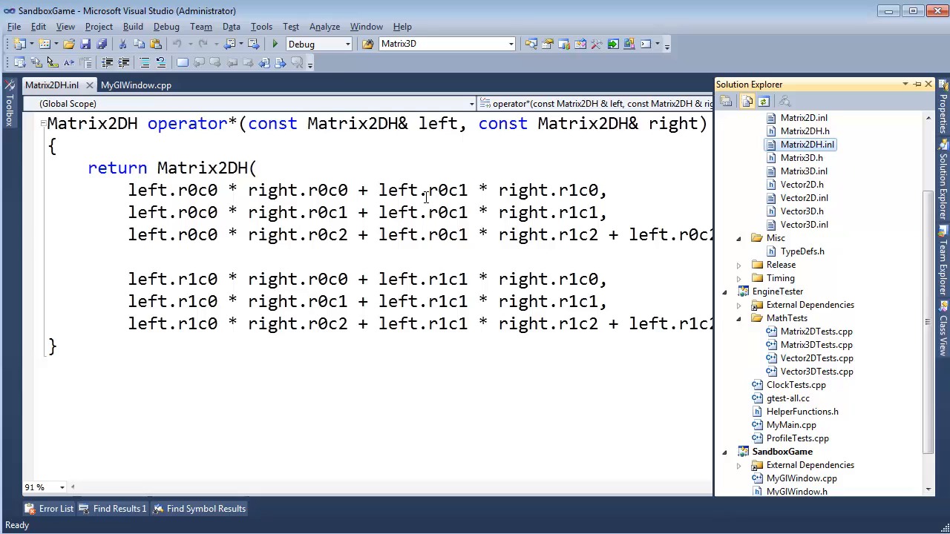
pyautogui.scroll(3)
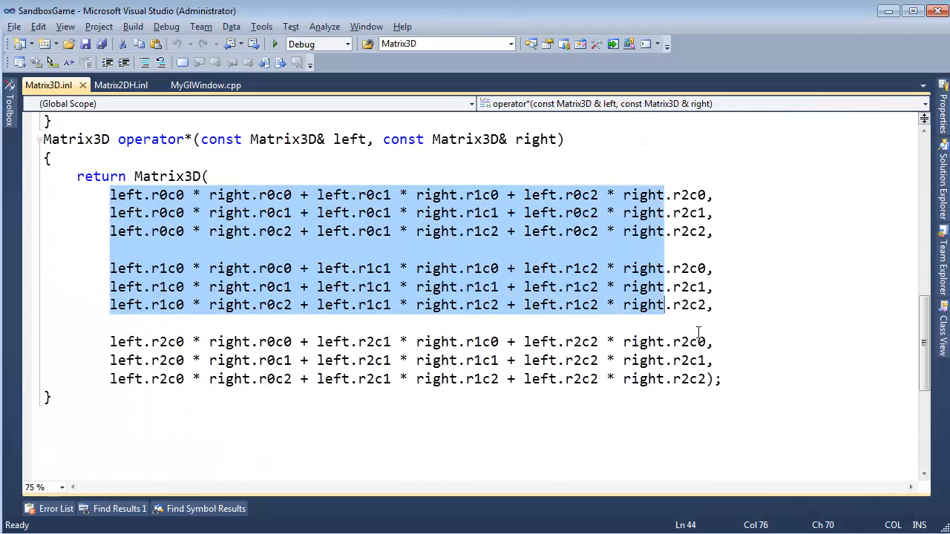
# Loop the Matrix3D operator* body and compare it with Matrix2DH's left.r0c2 term.
pyautogui.click(556, 287)
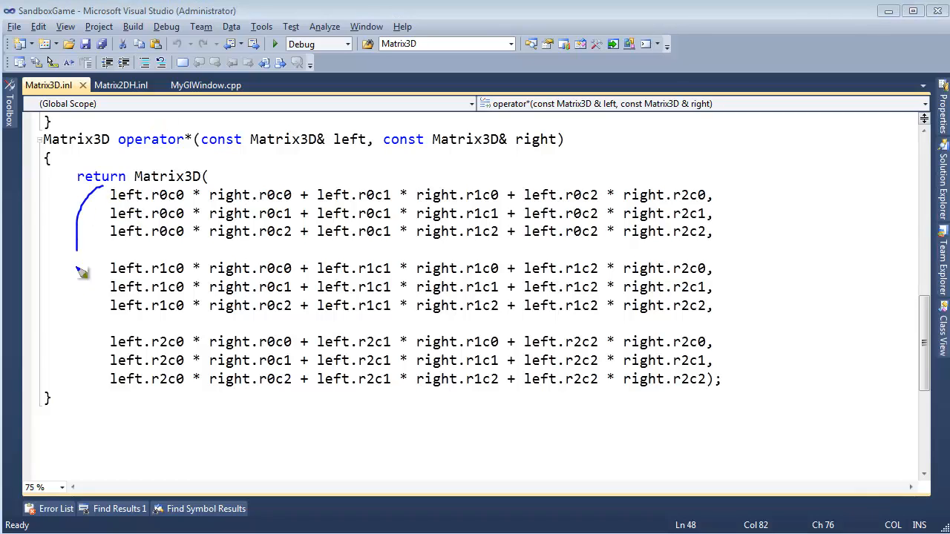
pyautogui.moveTo(81, 267); pyautogui.dragTo(717, 364)
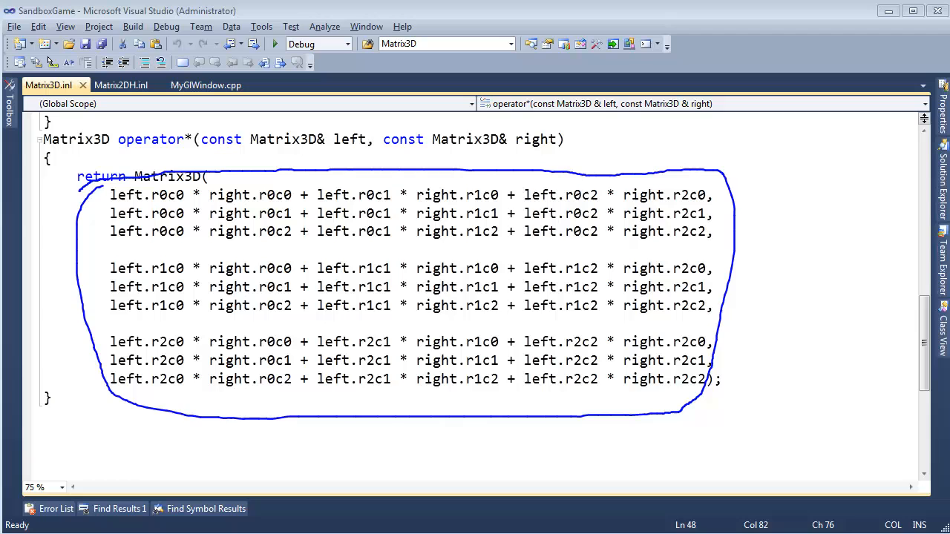
pyautogui.click(121, 85)
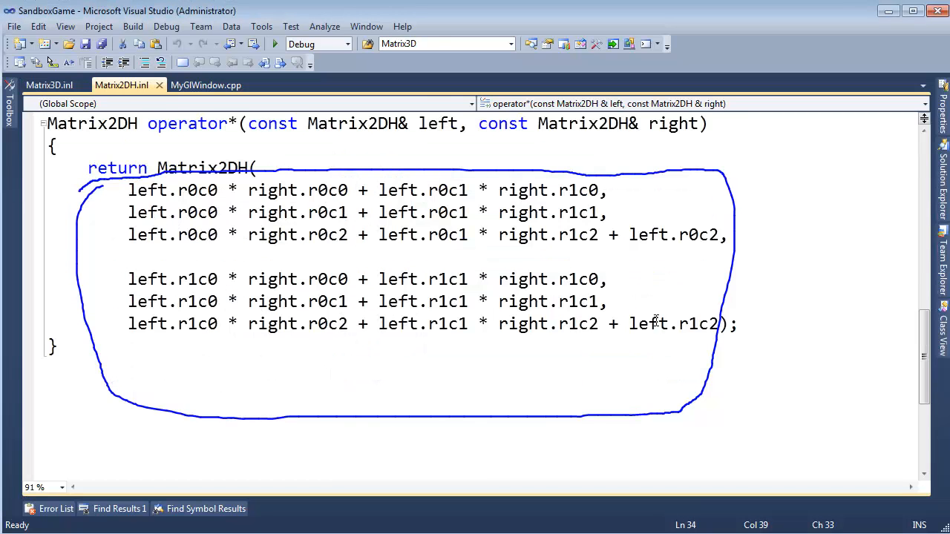
pyautogui.doubleClick(665, 235)
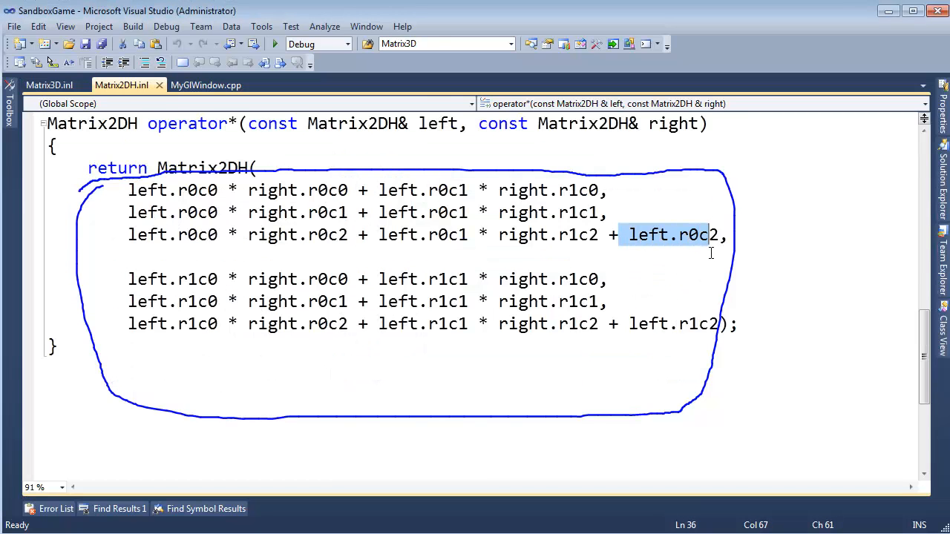
pyautogui.click(48, 84)
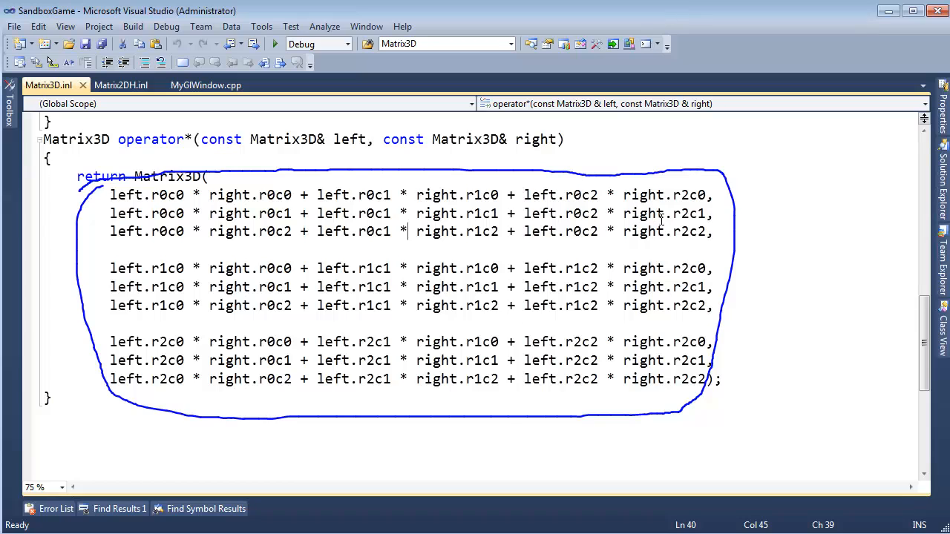
pyautogui.click(121, 85)
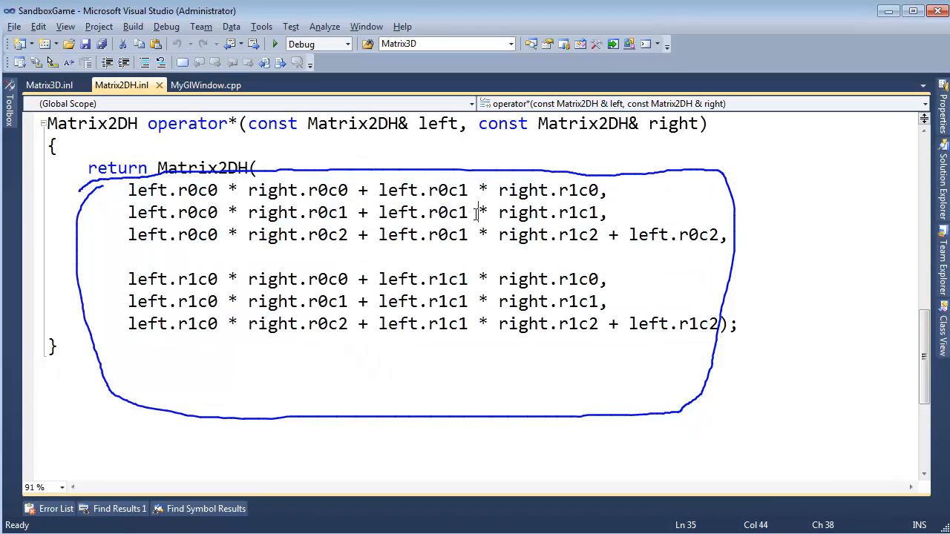
pyautogui.click(49, 84)
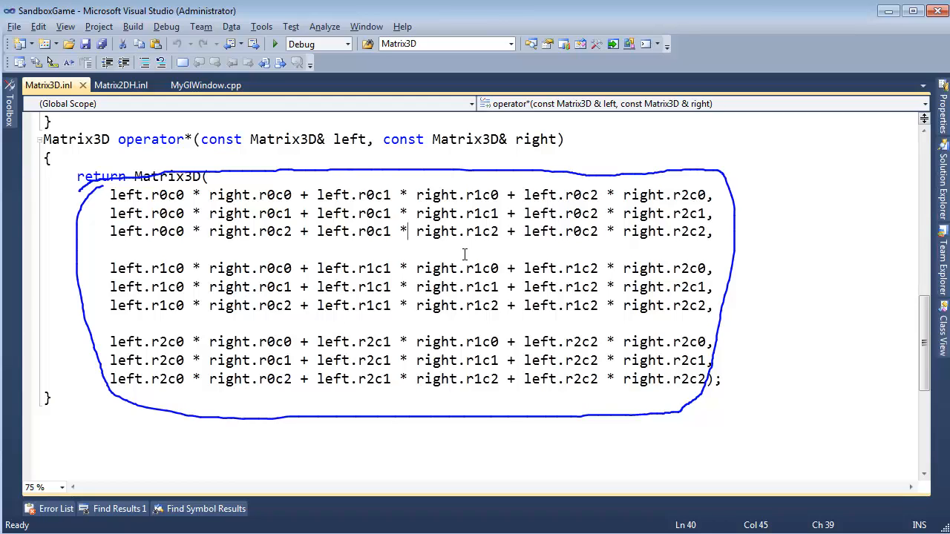
pyautogui.moveTo(493, 245)
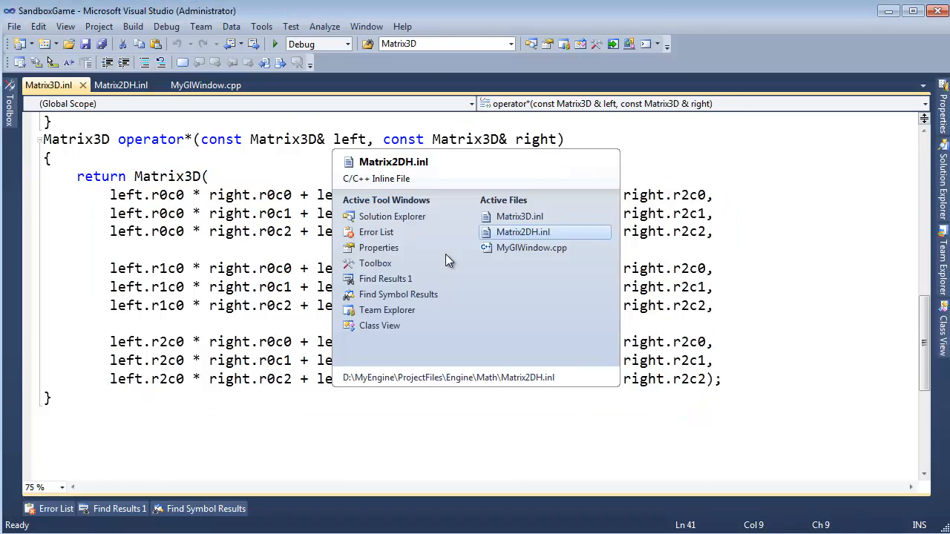
pyautogui.click(522, 232)
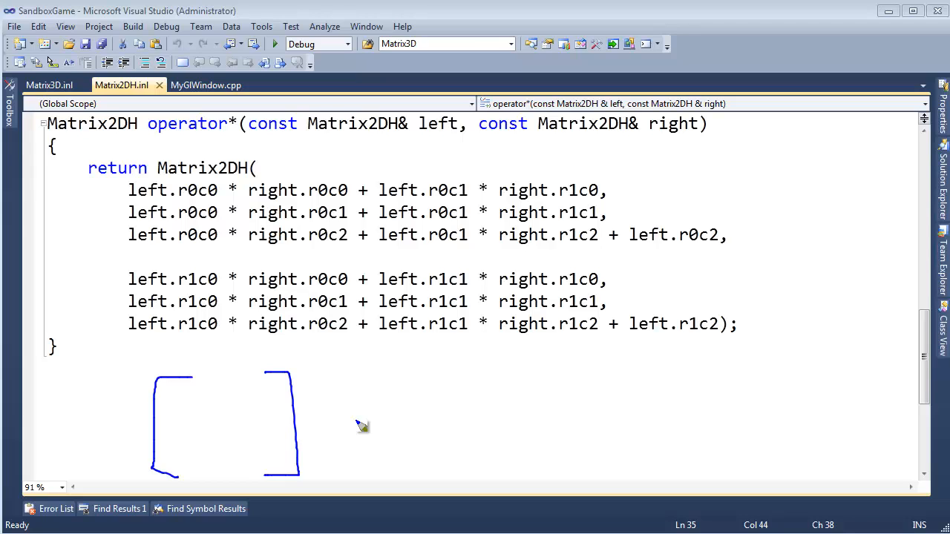
pyautogui.moveTo(202, 406)
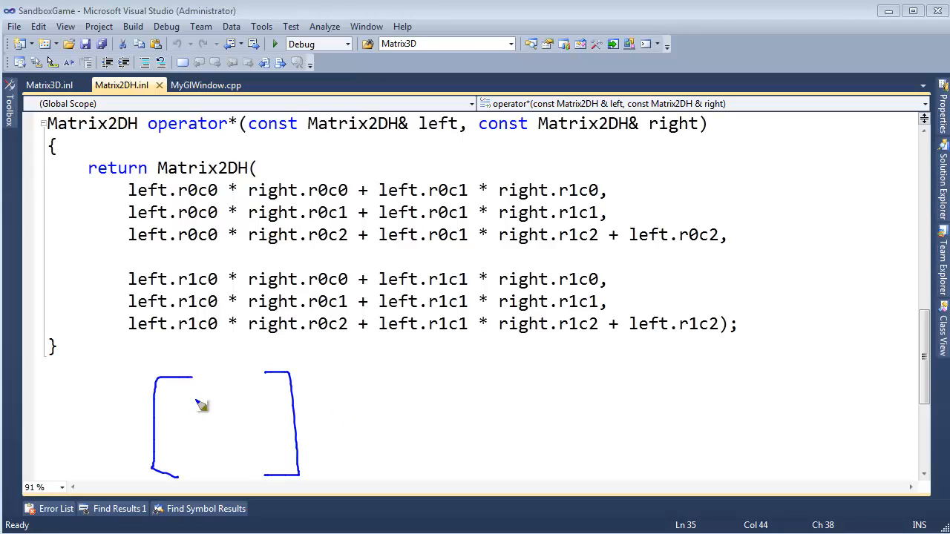
pyautogui.moveTo(167, 398); pyautogui.dragTo(219, 405)
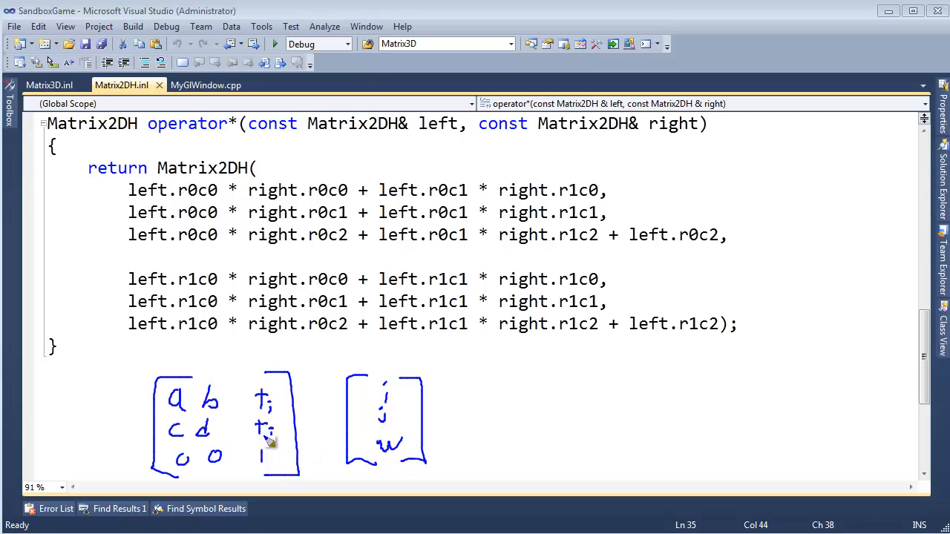
pyautogui.moveTo(382, 427)
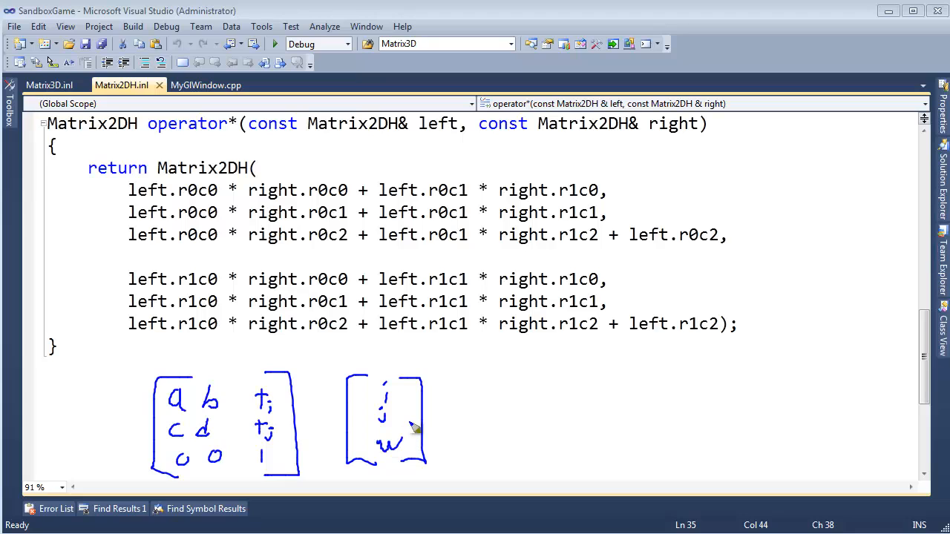
pyautogui.moveTo(682, 261)
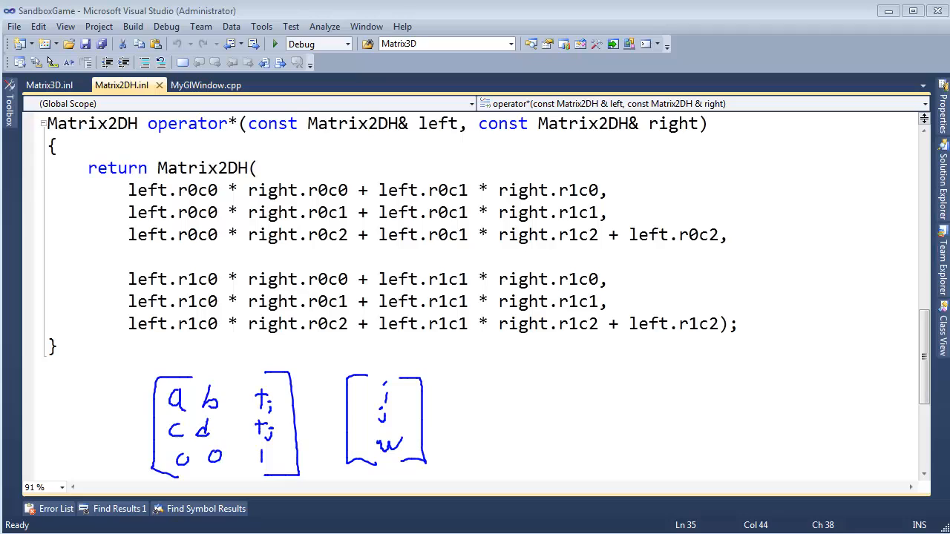
pyautogui.moveTo(300, 99)
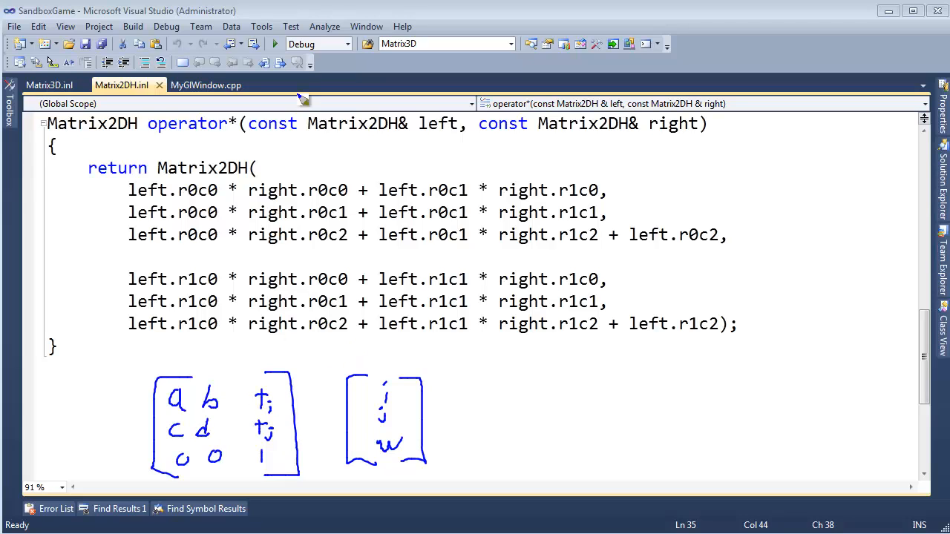
pyautogui.moveTo(303, 100)
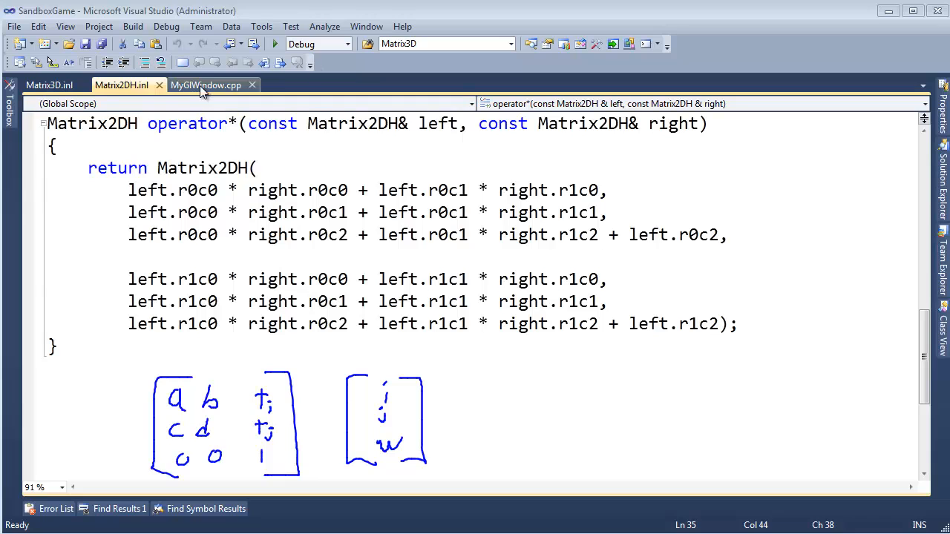
pyautogui.click(48, 85)
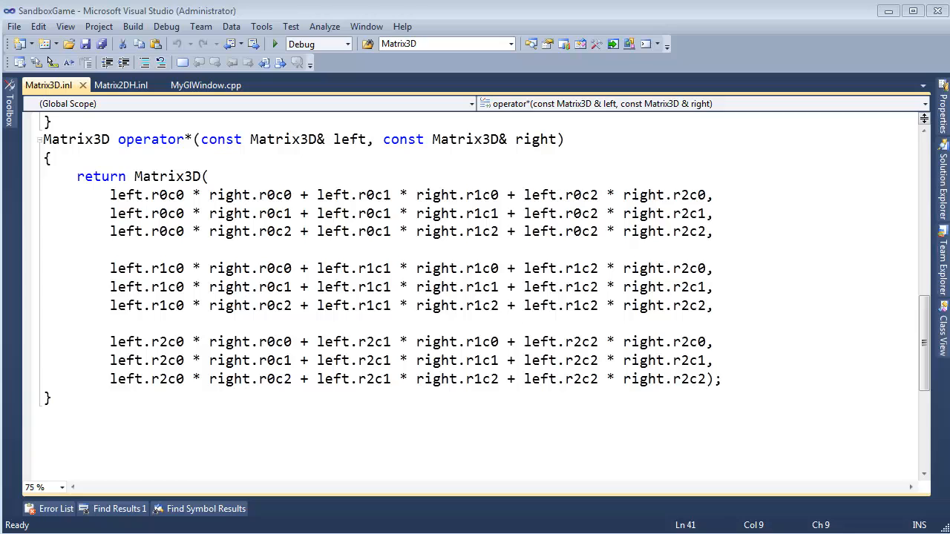
pyautogui.moveTo(120, 84)
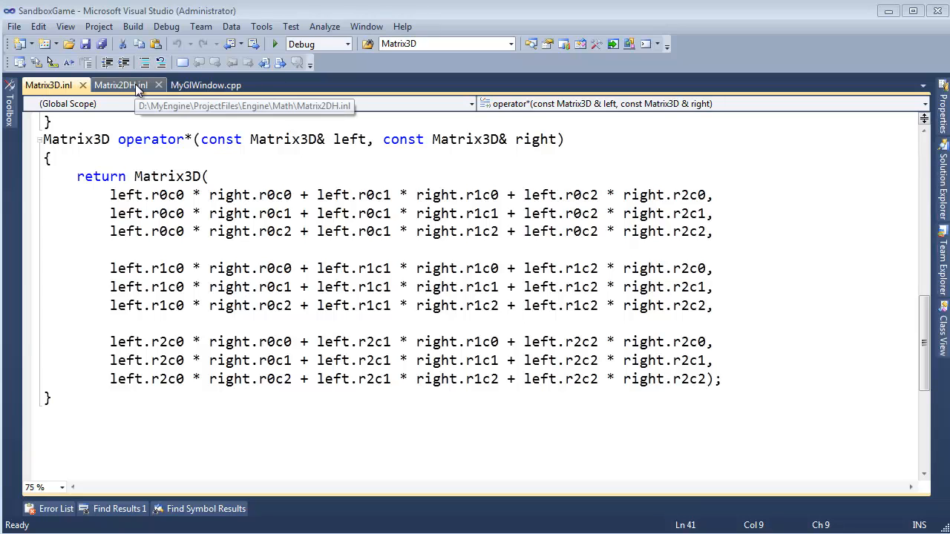
pyautogui.click(121, 84)
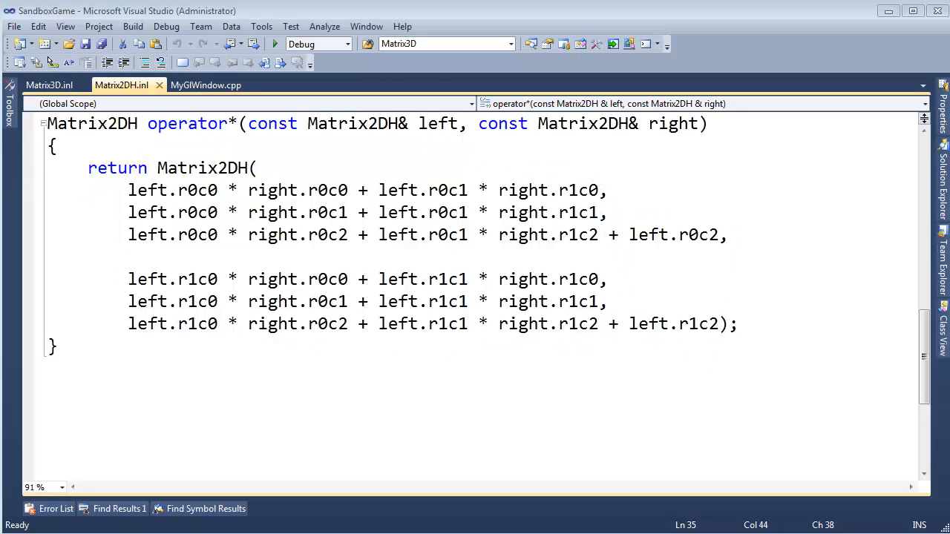
# In draw(), set transformedVerts[i] to shipPosition + op * verts[i].
pyautogui.click(206, 85)
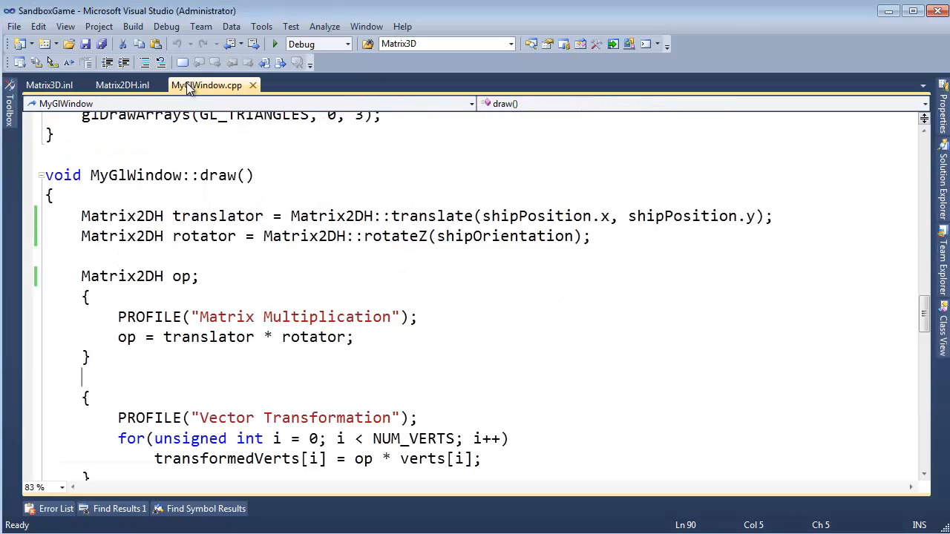
pyautogui.scroll(-3)
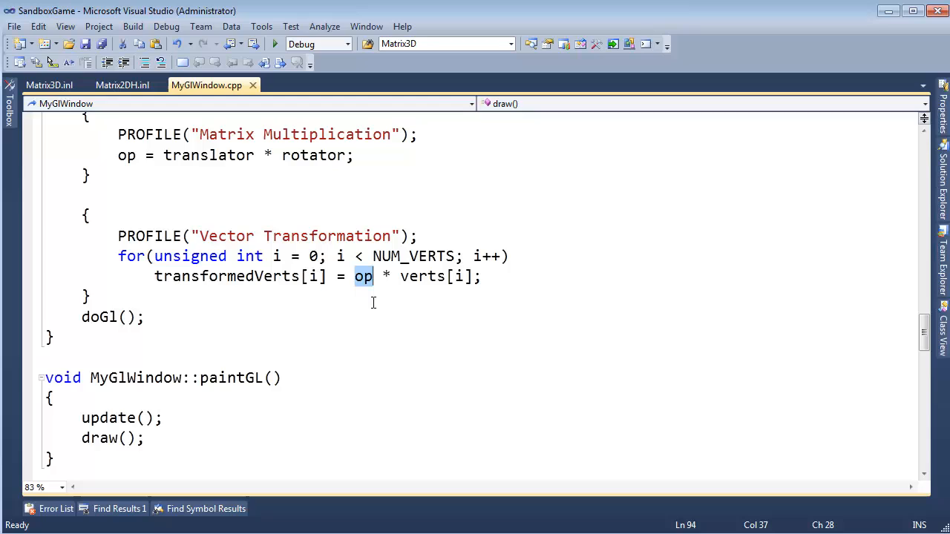
pyautogui.write('ahi8p')
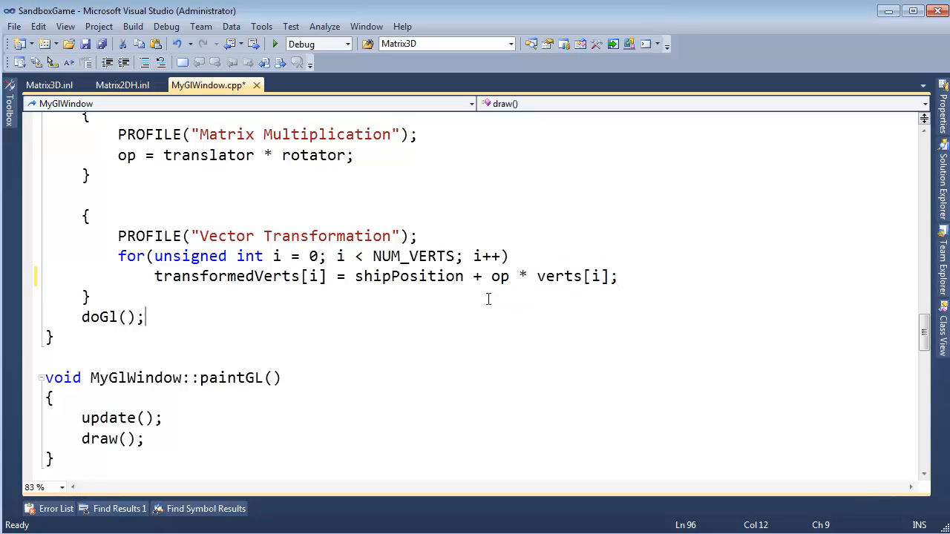
pyautogui.click(507, 290)
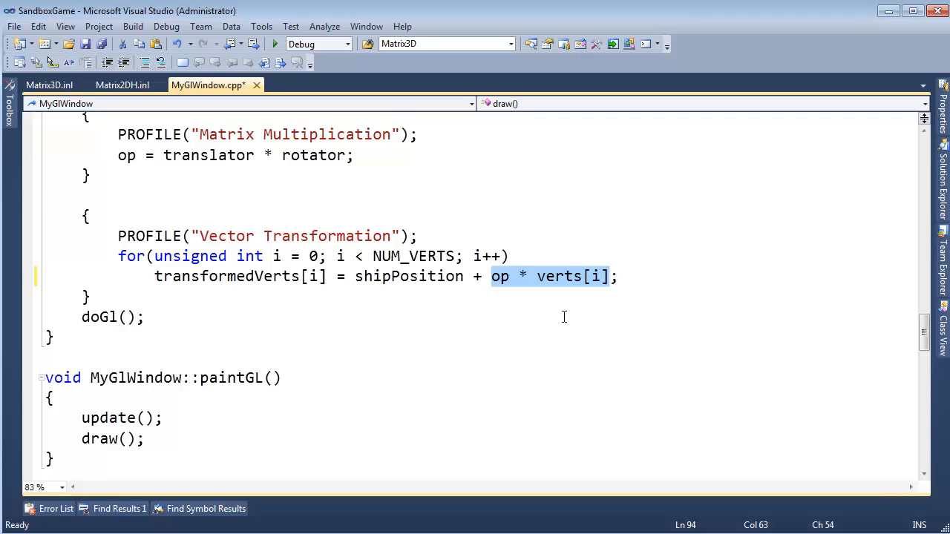
pyautogui.doubleClick(408, 276)
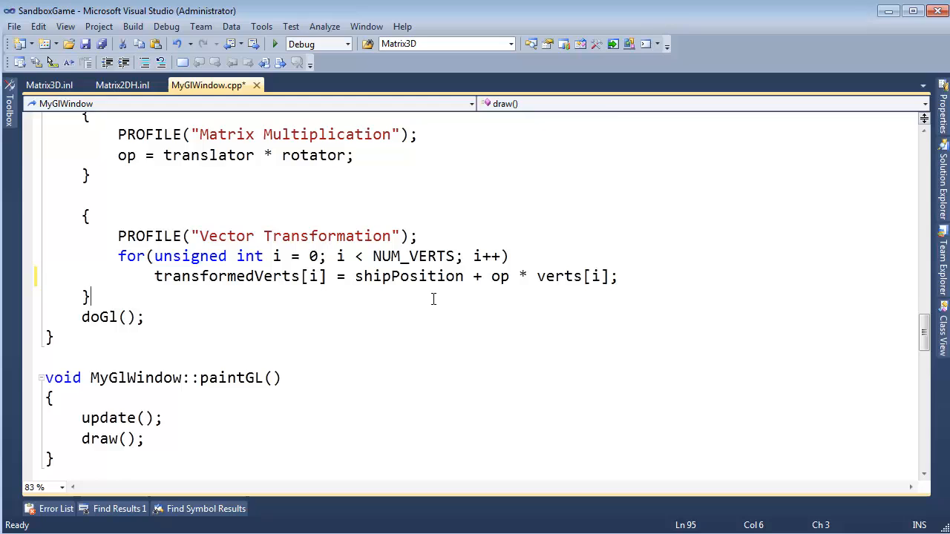
pyautogui.scroll(3)
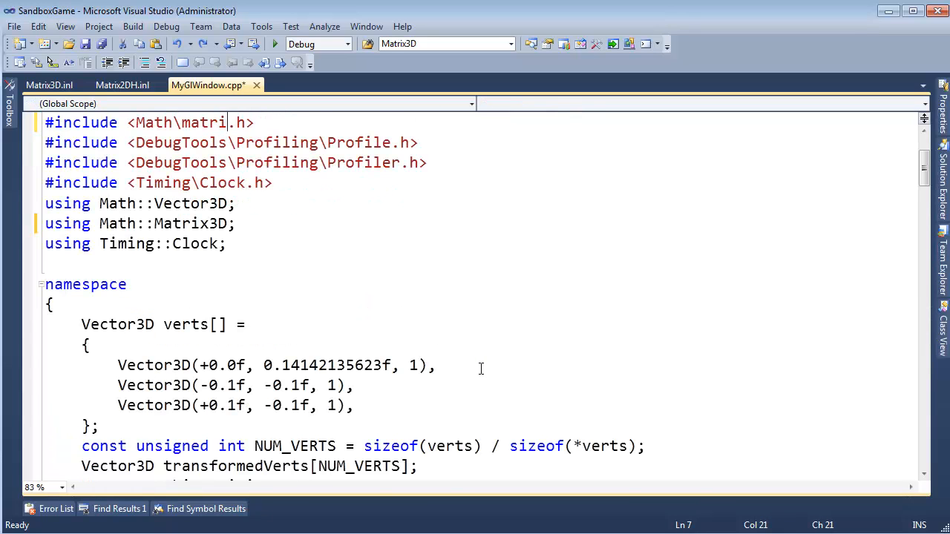
# Compare draw()'s vertex line with Matrix2DH's translation terms, then remove shipPosition from it.
pyautogui.scroll(-3)
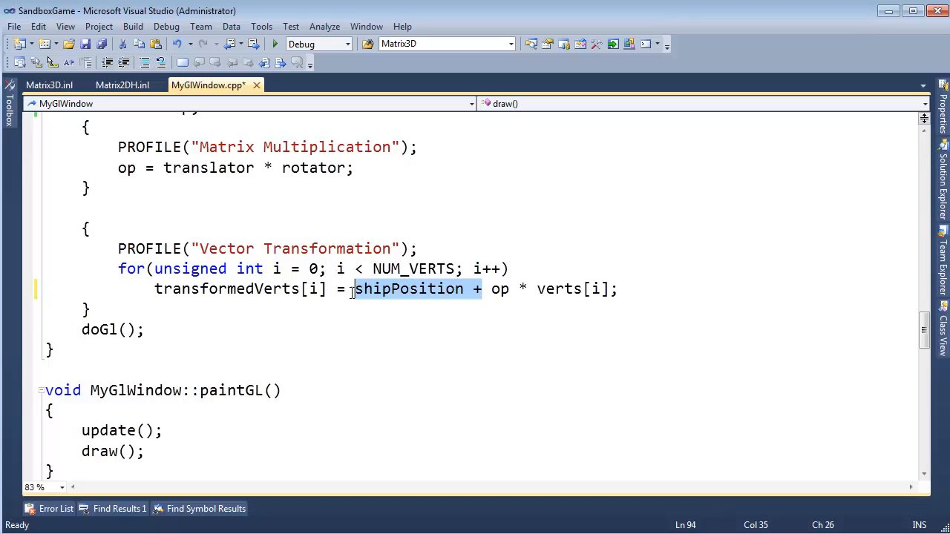
pyautogui.click(121, 85)
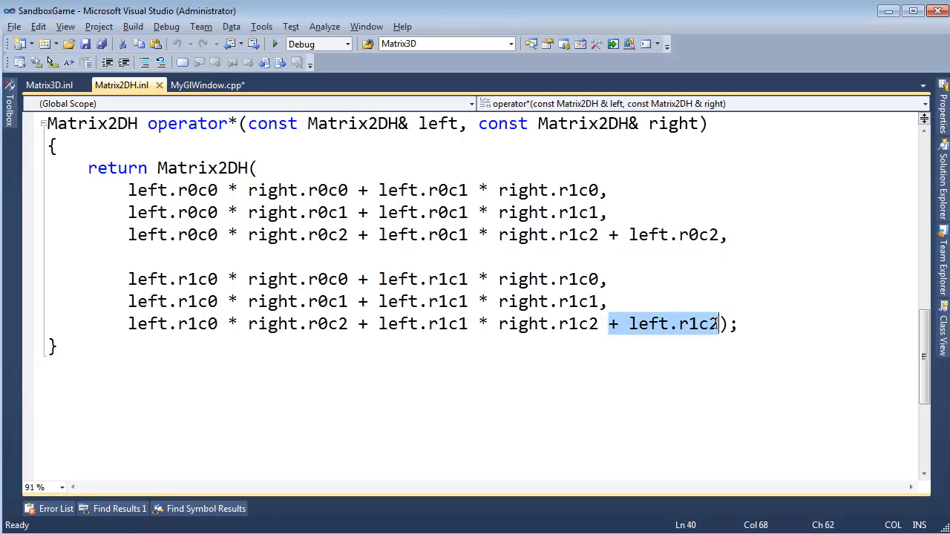
pyautogui.moveTo(713, 342)
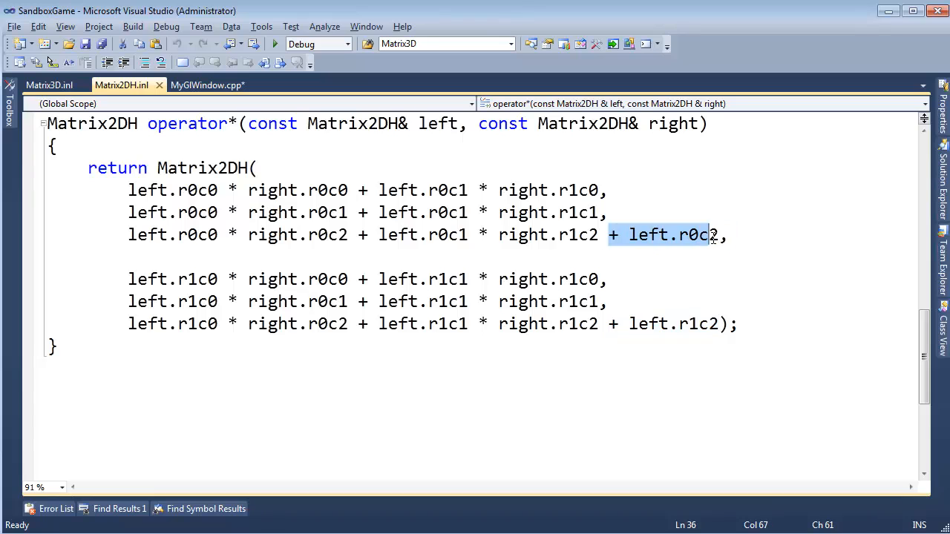
pyautogui.click(208, 84)
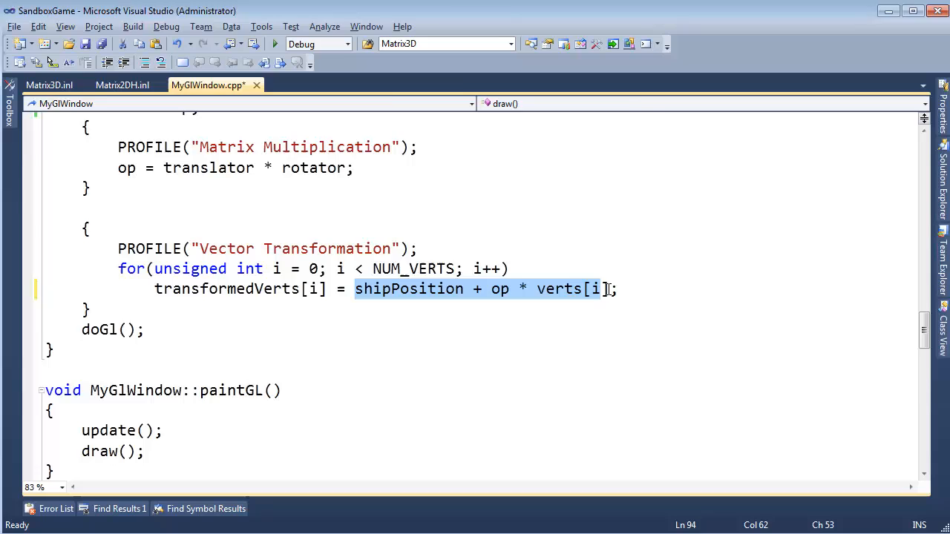
pyautogui.click(121, 85)
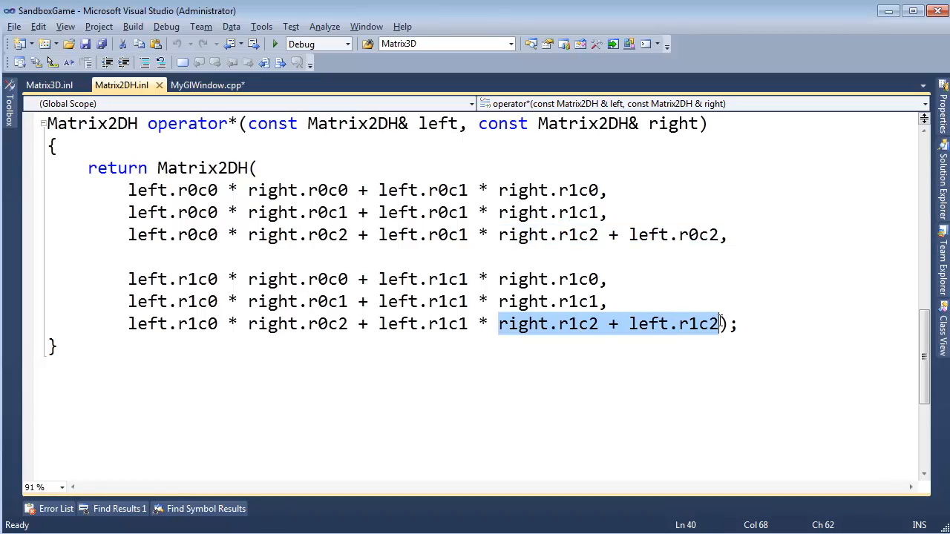
pyautogui.click(730, 236)
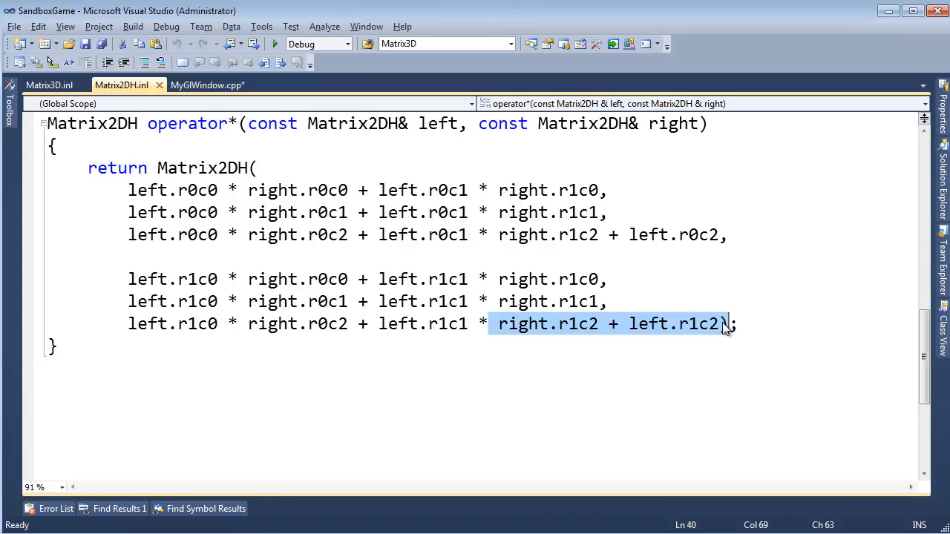
pyautogui.click(207, 85)
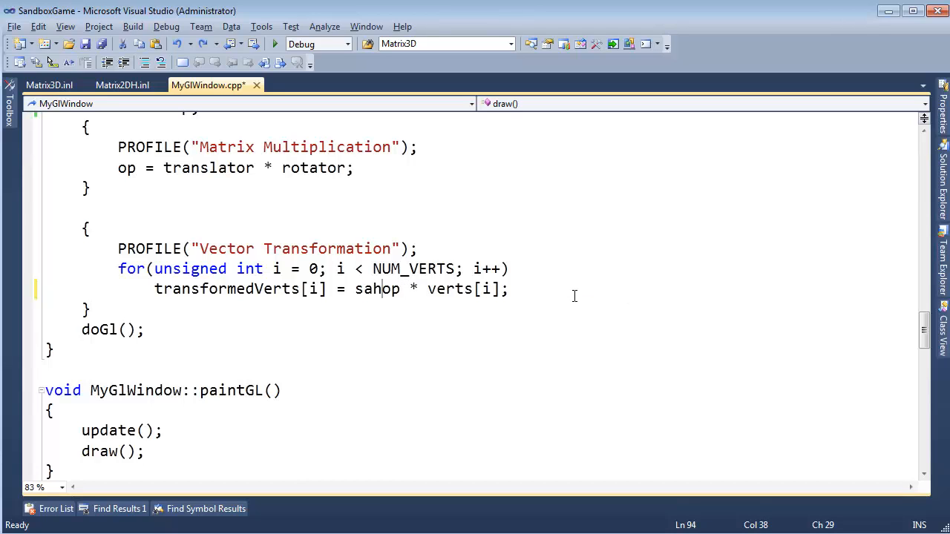
# Change draw()'s vertex line to op * verts[i], run the white triangle ship, then close it.
pyautogui.write('op')
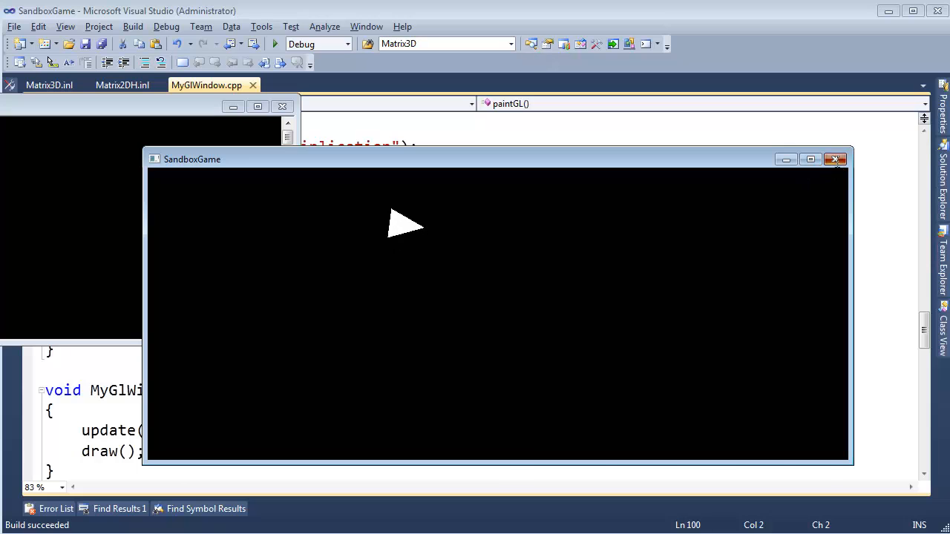
pyautogui.click(835, 159)
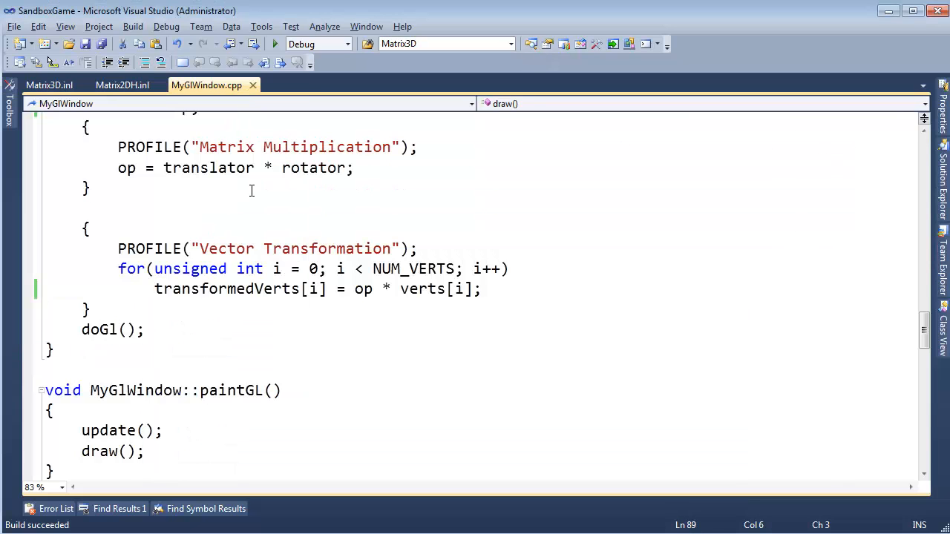